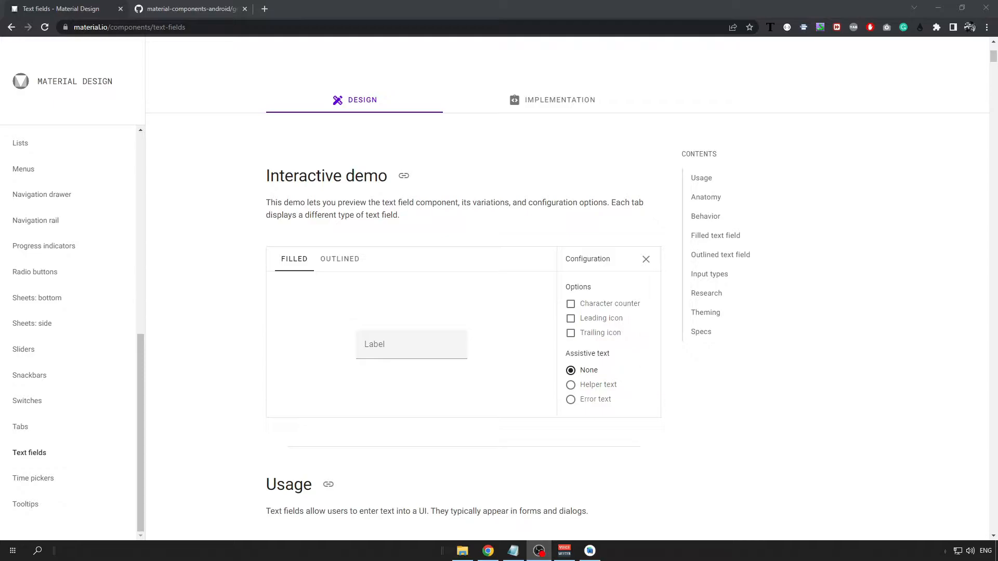
mouse_move(568, 533)
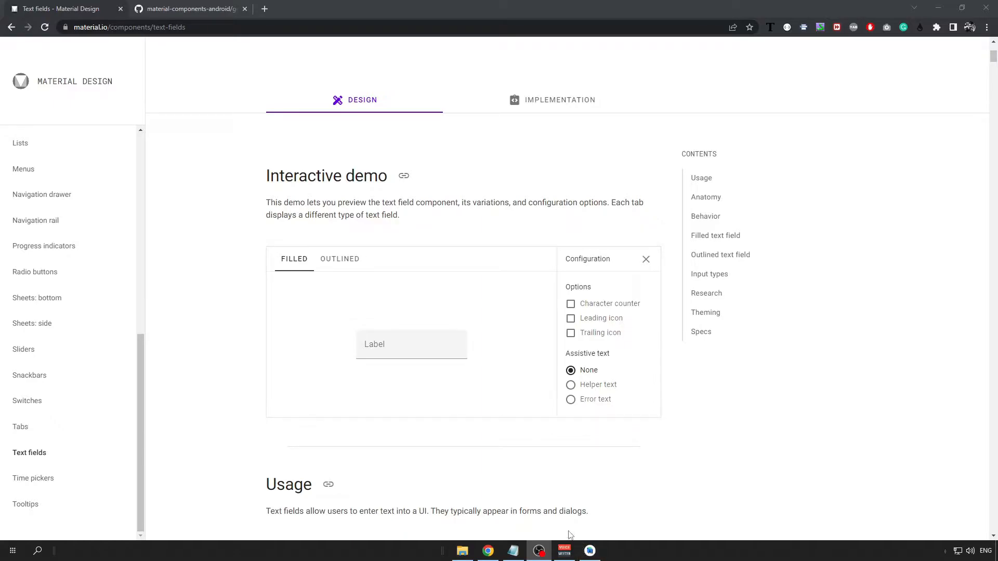
- Create a new Empty Activity Java project named Textfield
left_click(589, 551)
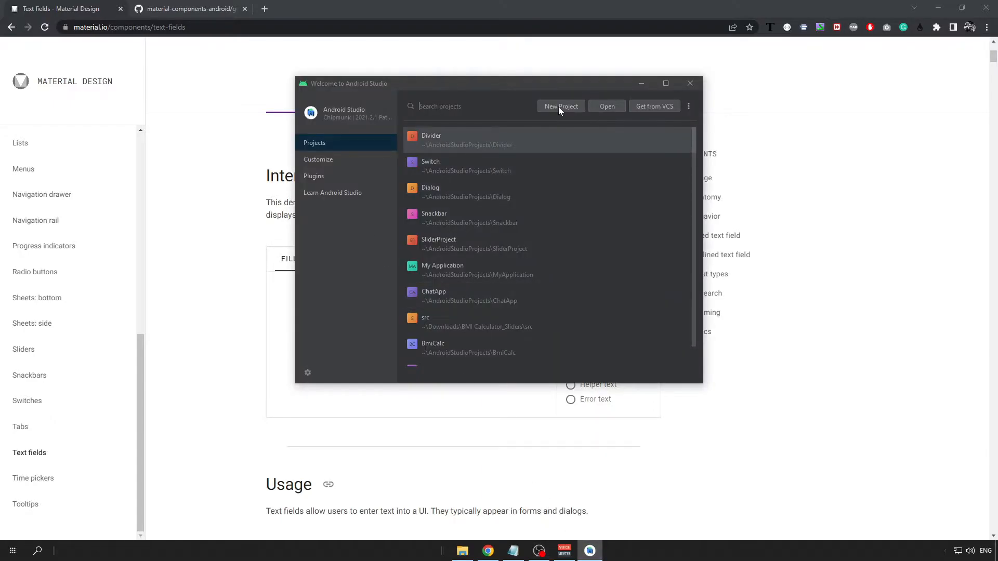
left_click(560, 106)
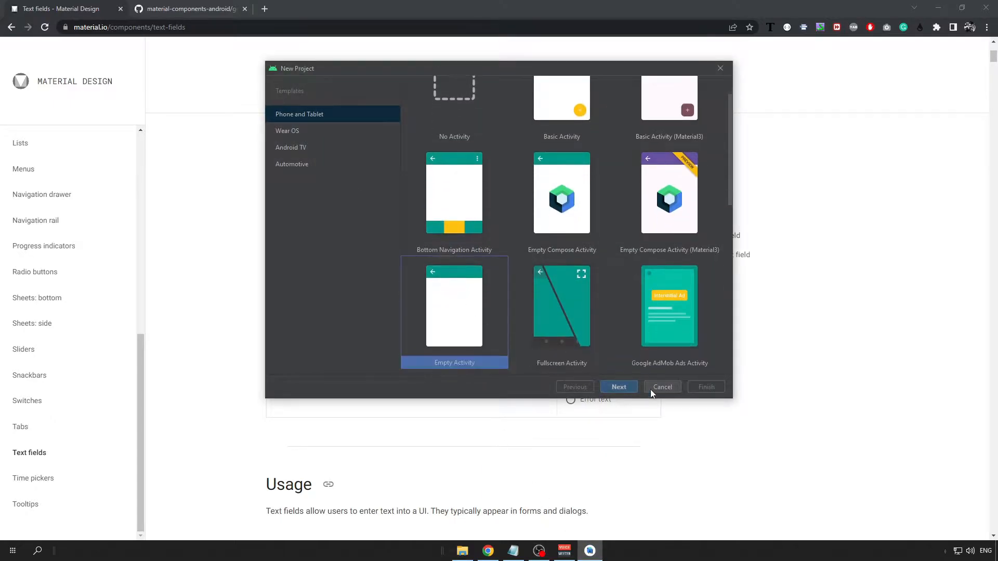
left_click(618, 386)
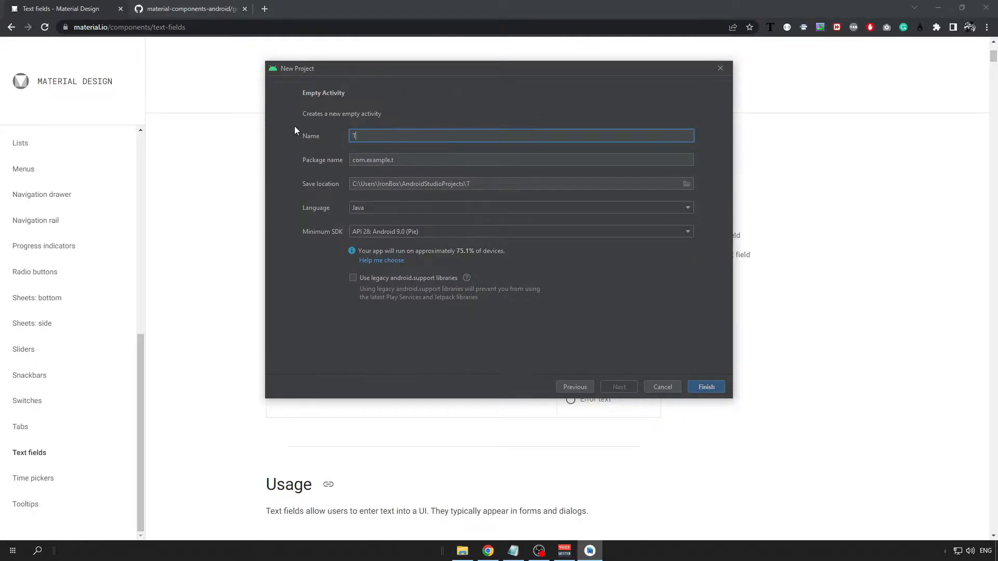
type("extfield")
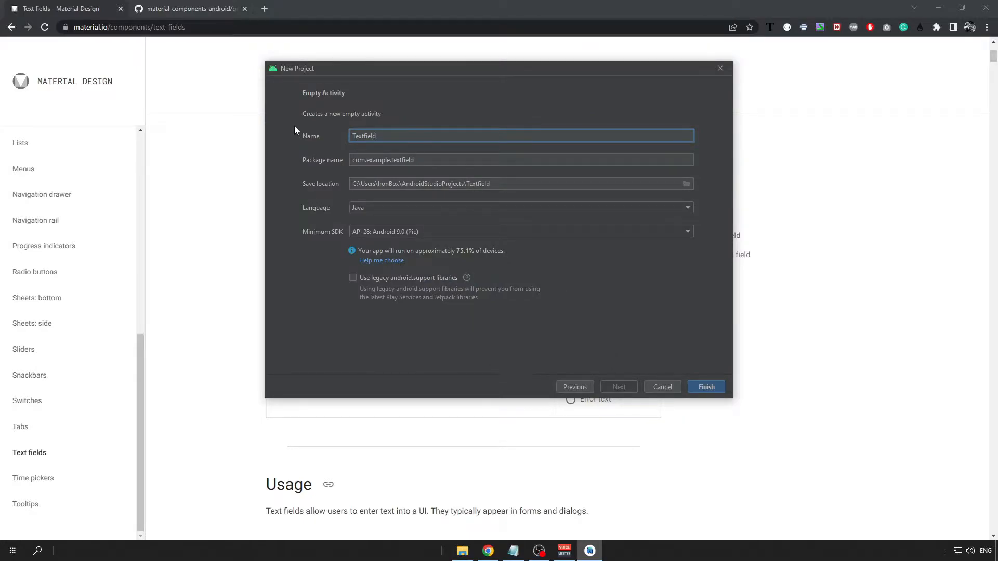
left_click(705, 387)
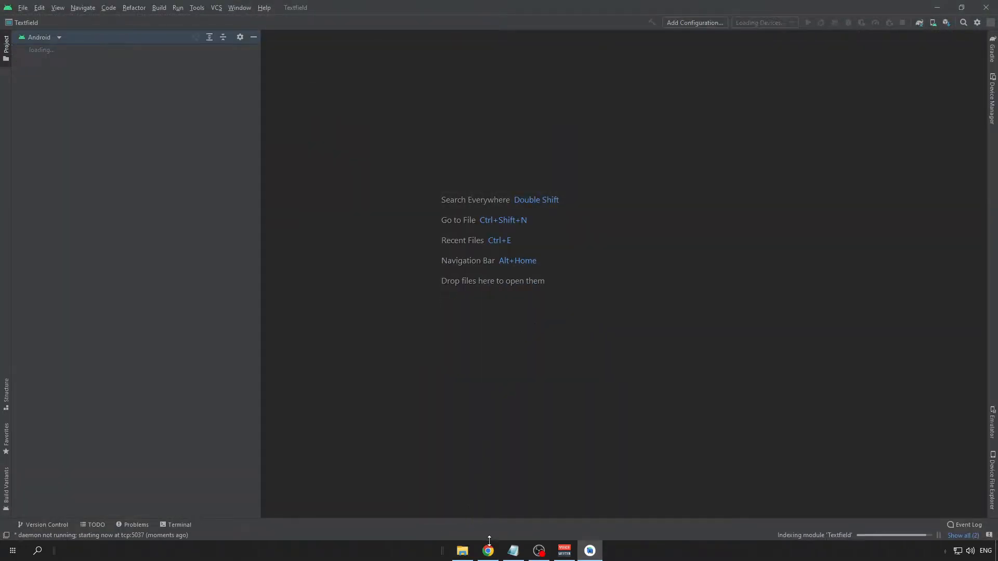
- Open the Material Components Getting started guide from the text fields implementation docs in a new tab
left_click(487, 550)
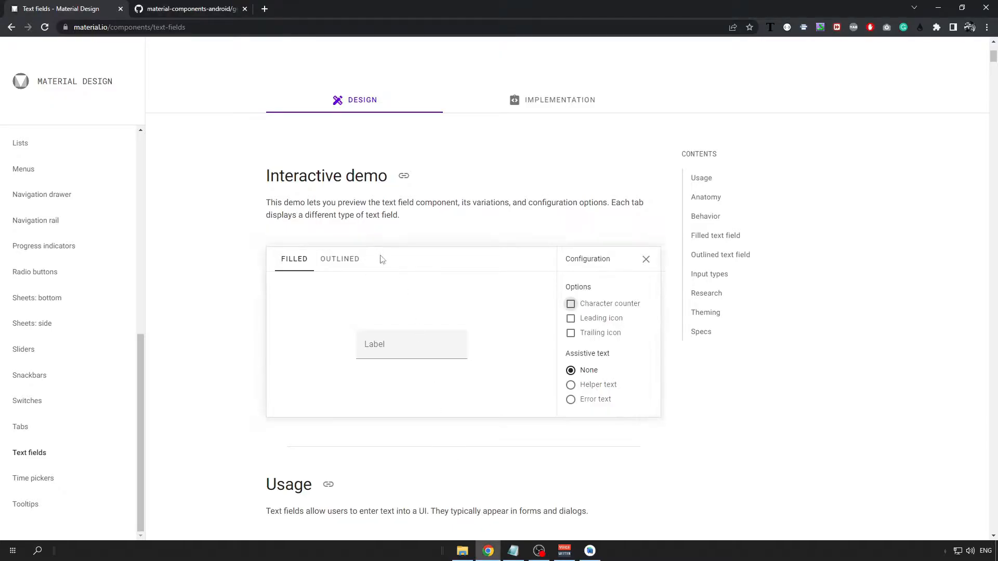
left_click(559, 99)
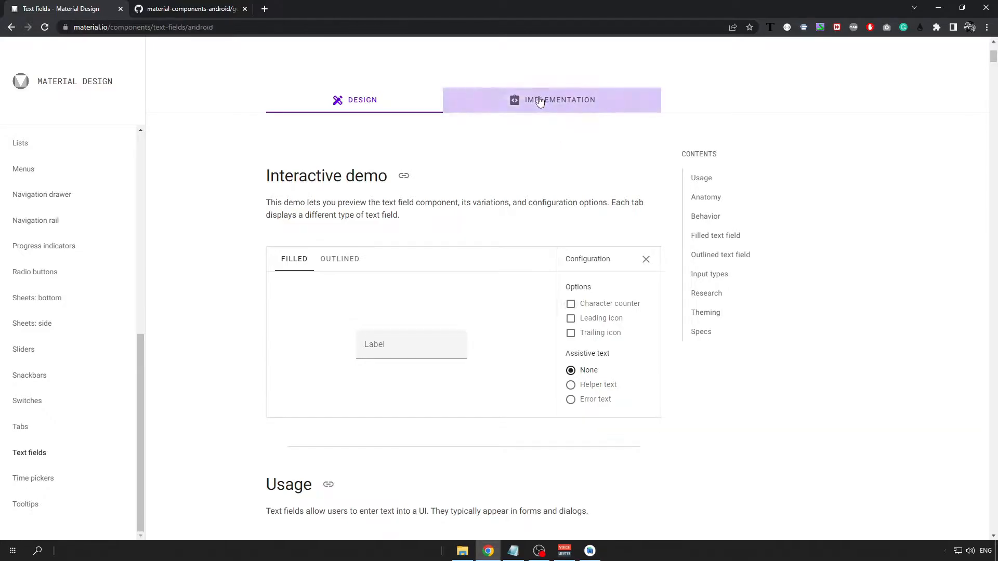
left_click(551, 100)
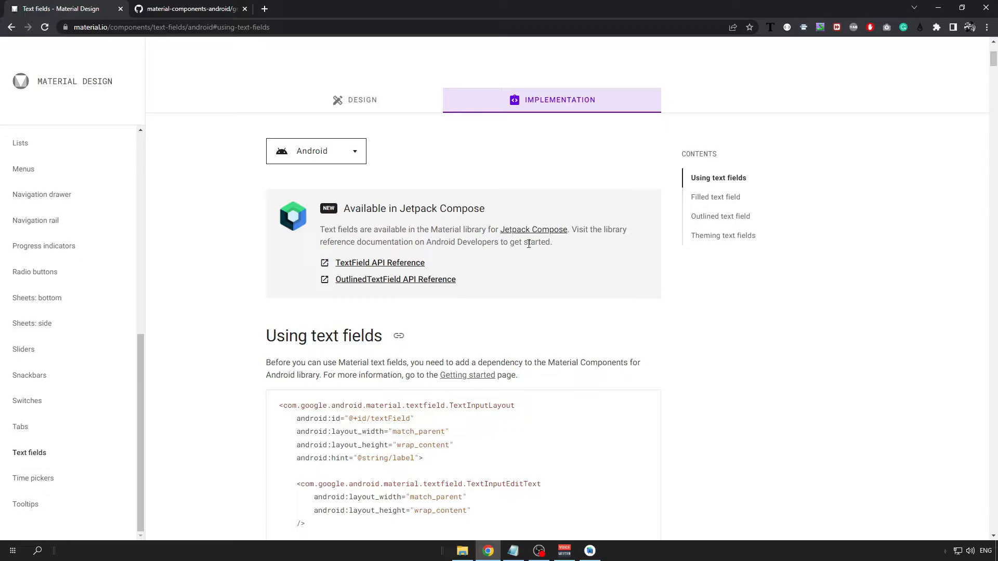
right_click(467, 374)
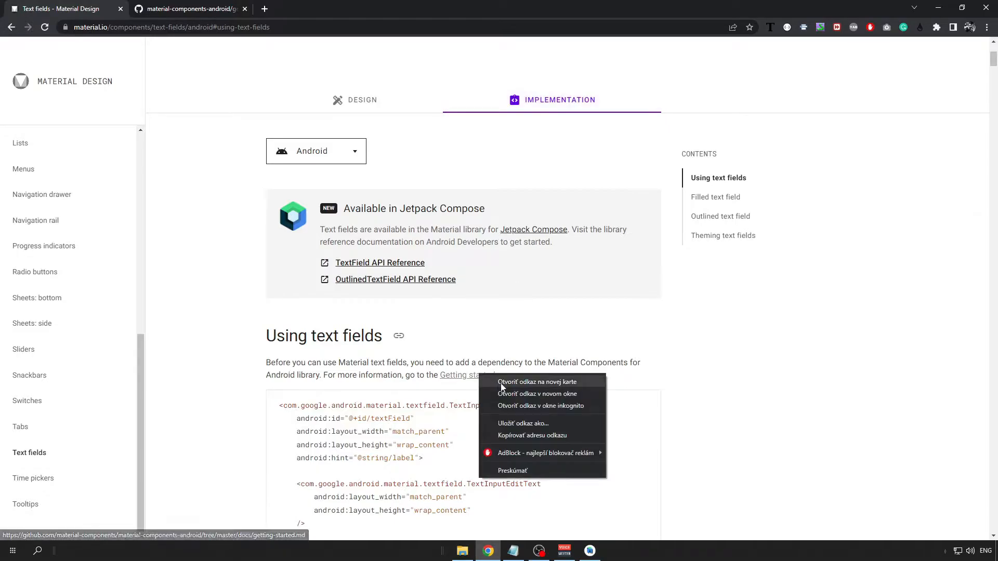
left_click(538, 383)
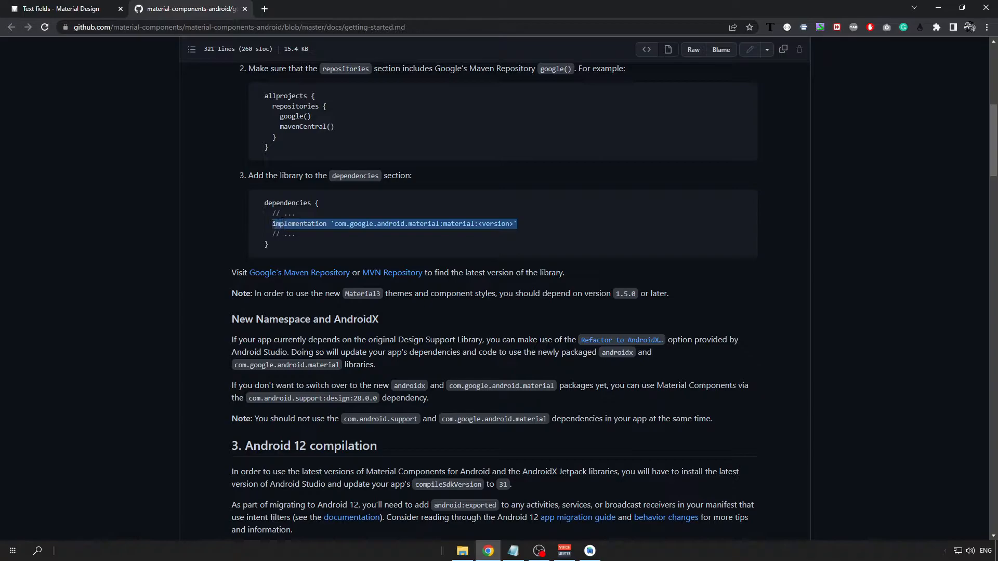
left_click(588, 555)
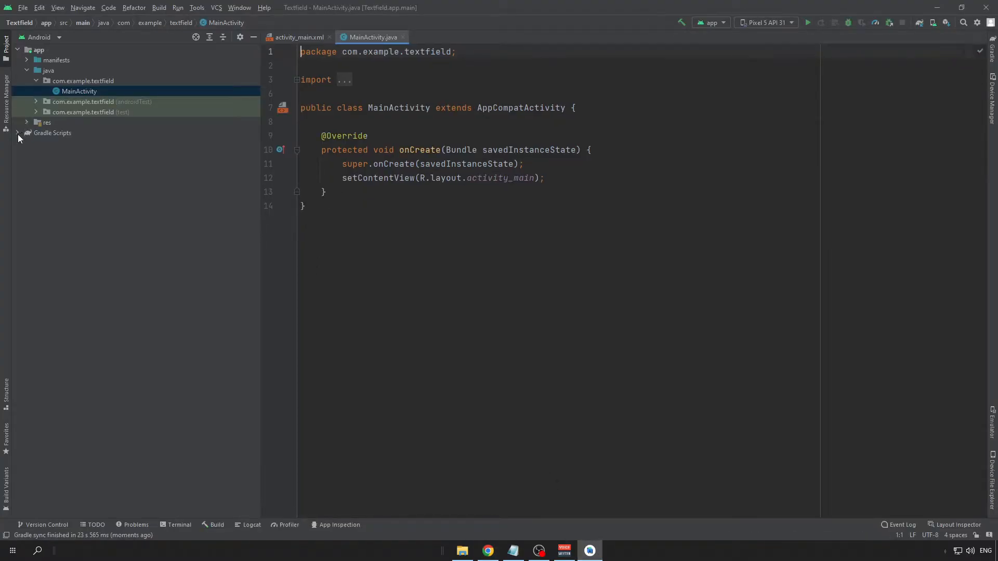
- Add the material 1.6.1 dependency to the app build.gradle, sync, and open activity_main.xml
left_click(19, 132)
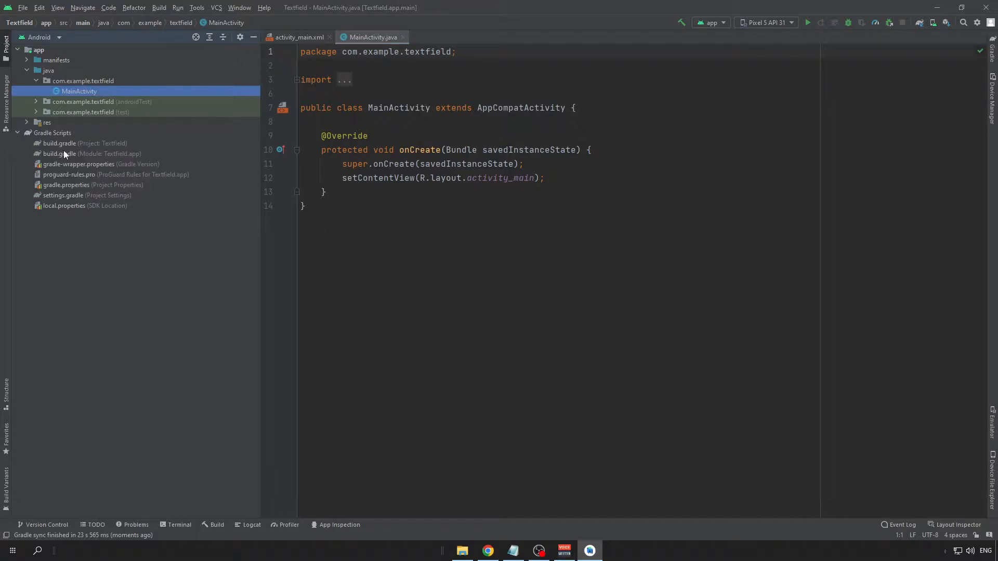
double_click(59, 154)
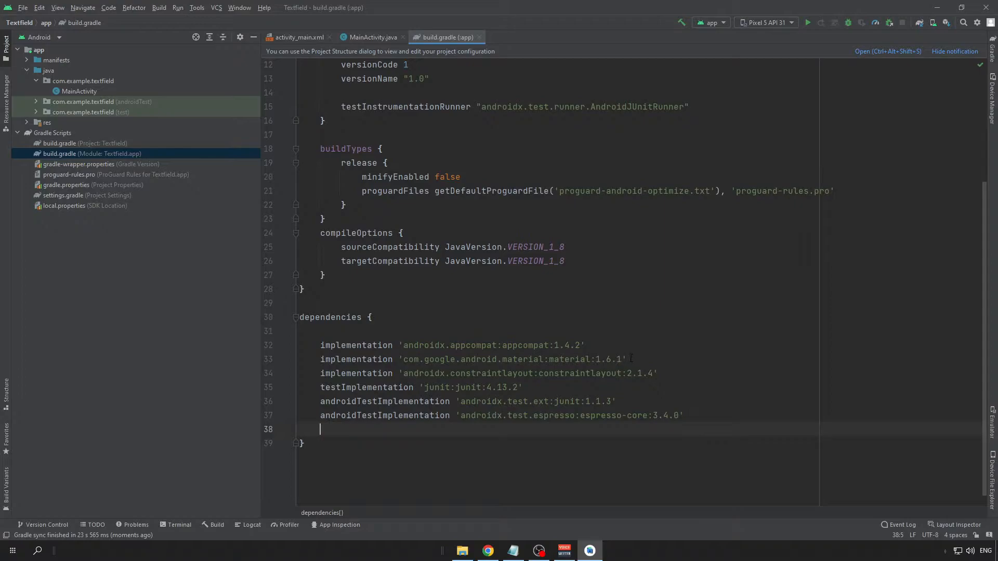
type("implementation 'com.google.android.material:material:<version>'")
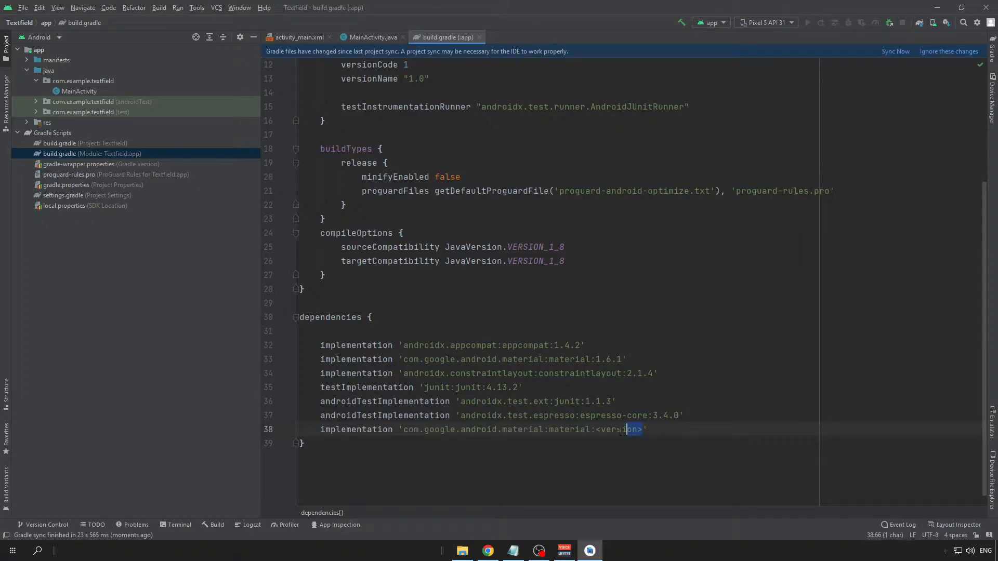
type("1.6.1")
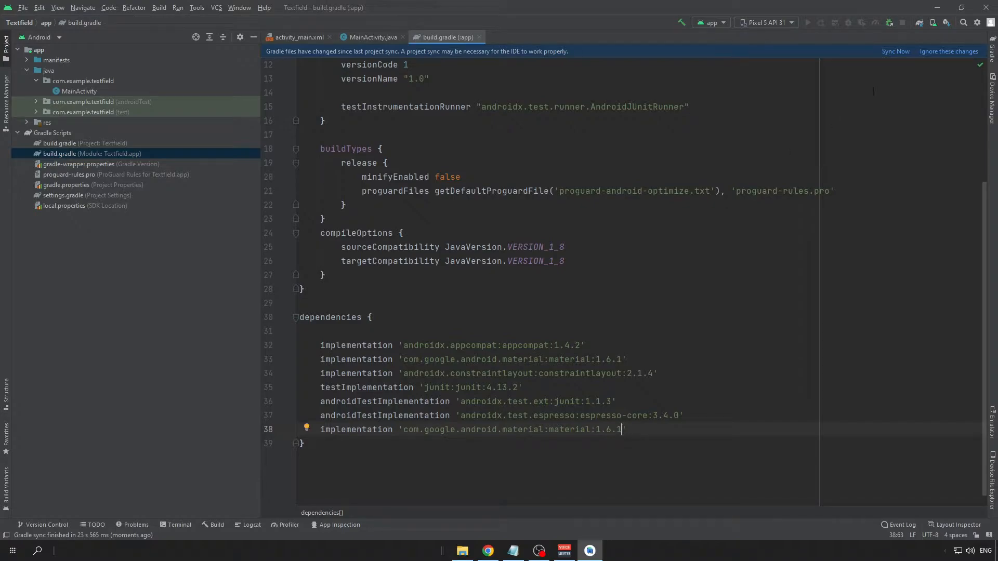
left_click(895, 51)
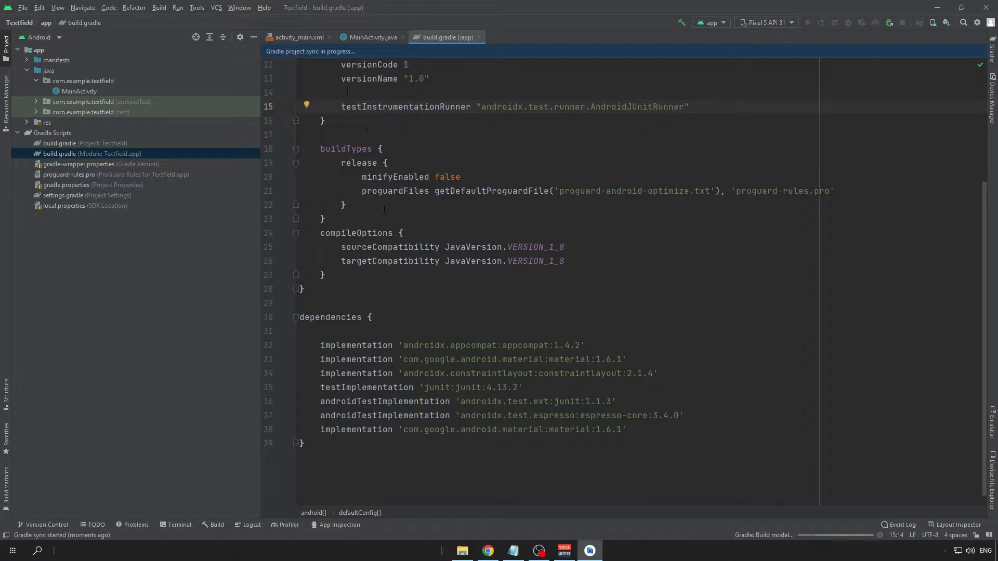
mouse_move(297, 37)
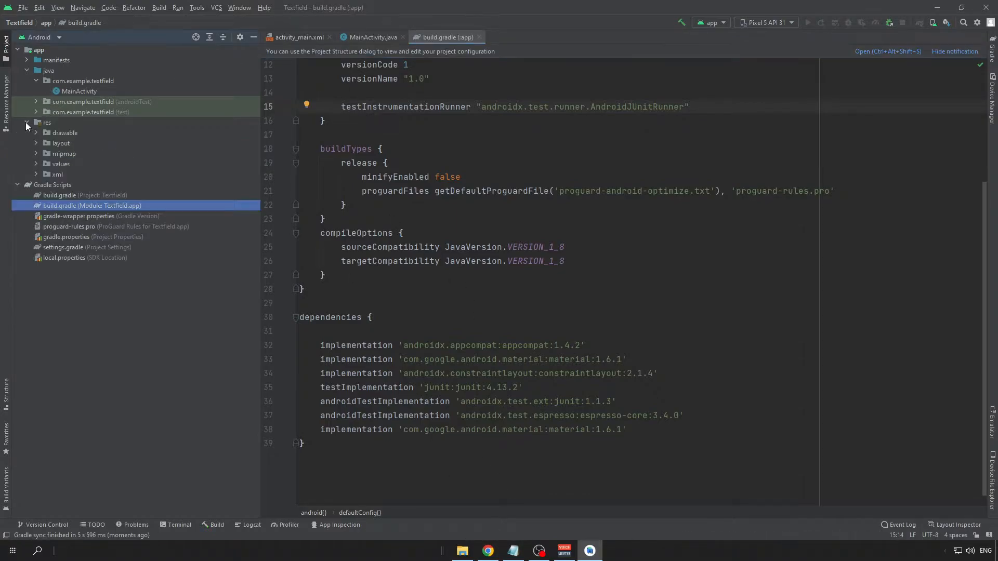
left_click(36, 143)
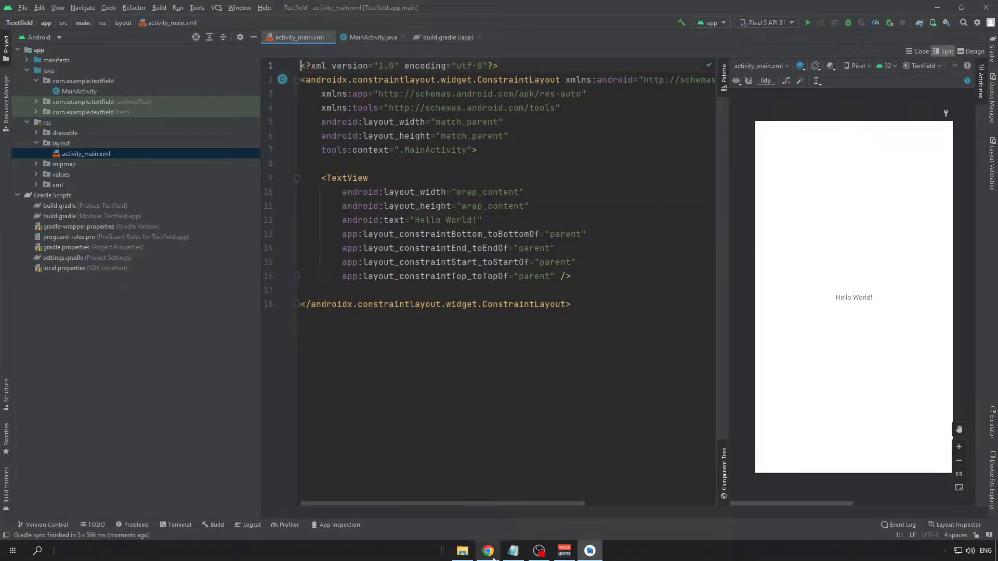
- Scroll the Material Design text fields page to the Using text fields XML snippet
left_click(487, 550)
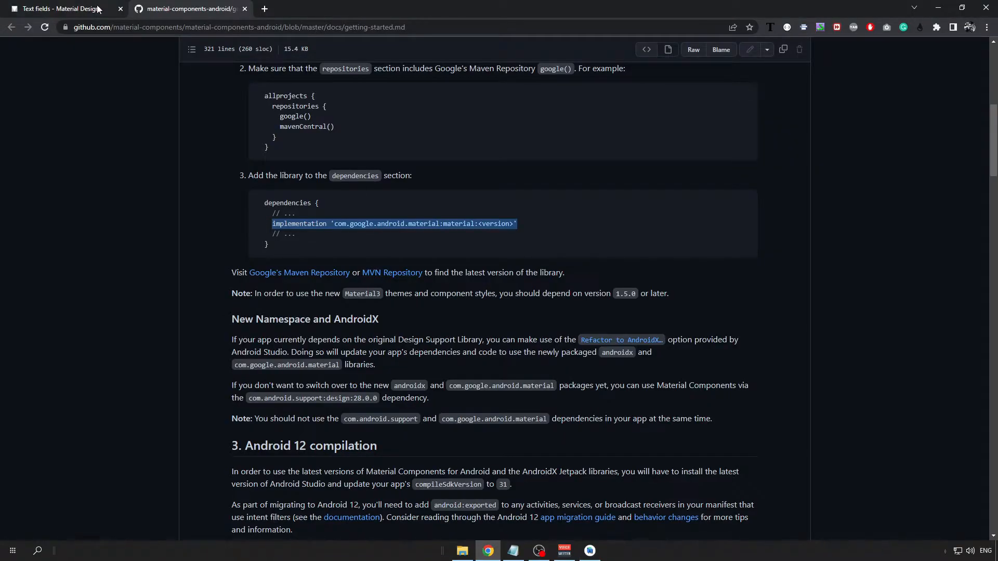
left_click(61, 8)
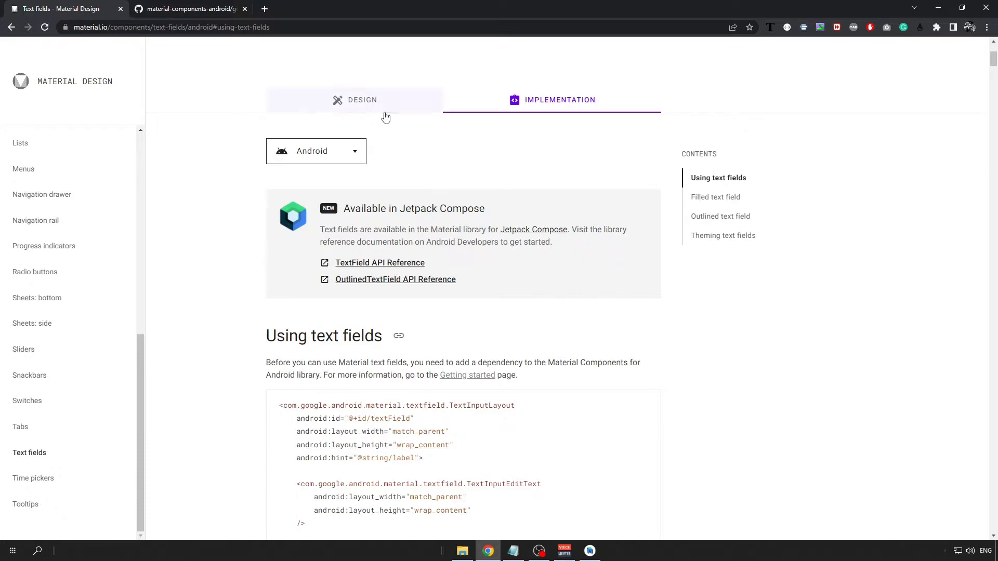
scroll("down", 3)
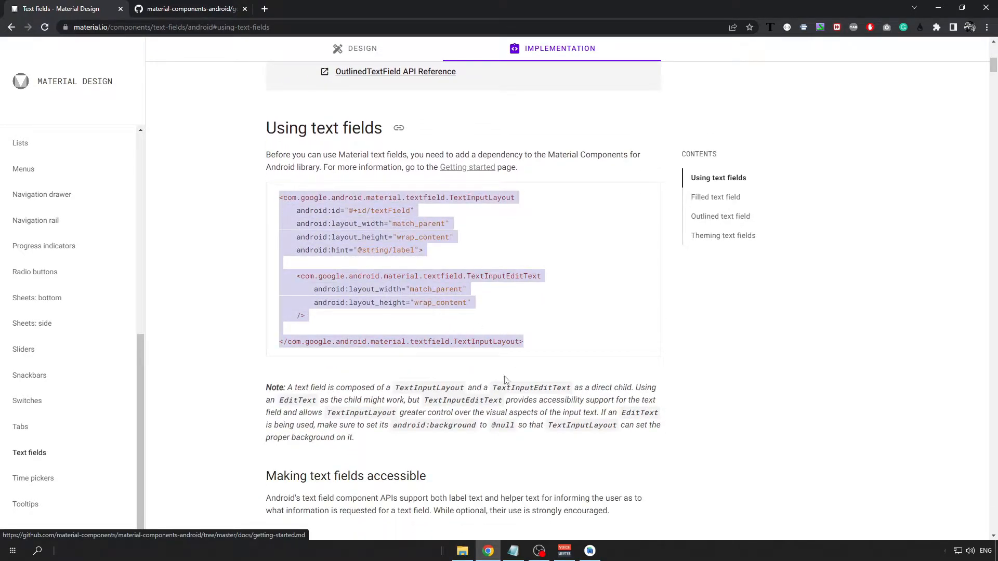
left_click(589, 551)
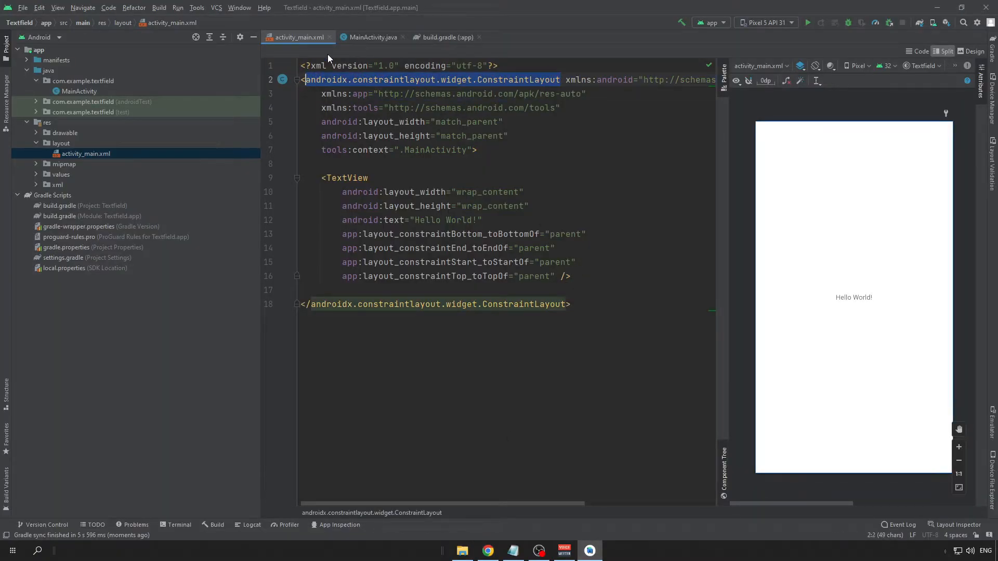
- Replace the TextView with a center-gravity LinearLayout holding the TextInputLayout, margin 20dp
type("Linear xmlns:android=\"http://schemas.android.com/apk/res/android")
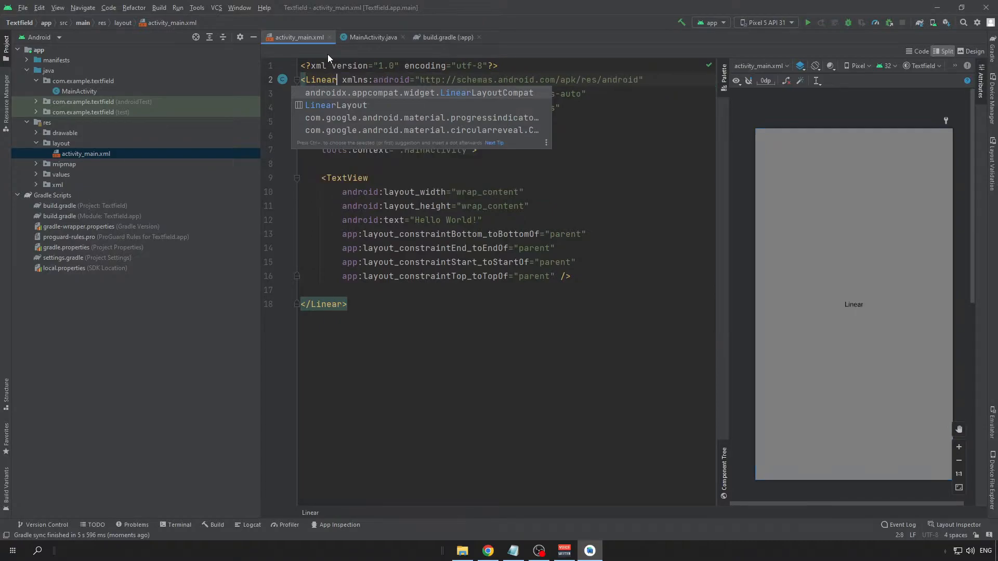
type("L")
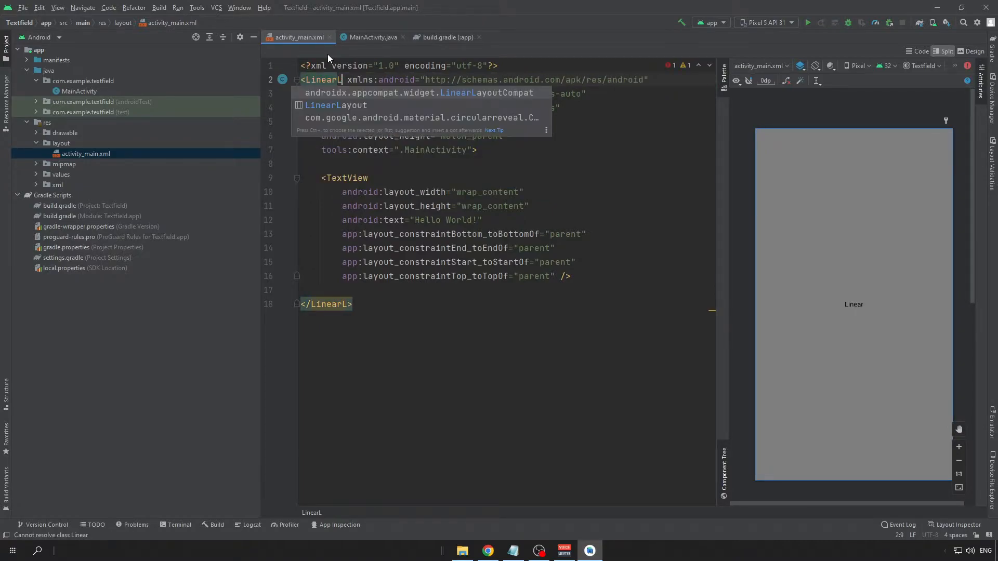
key("Enter")
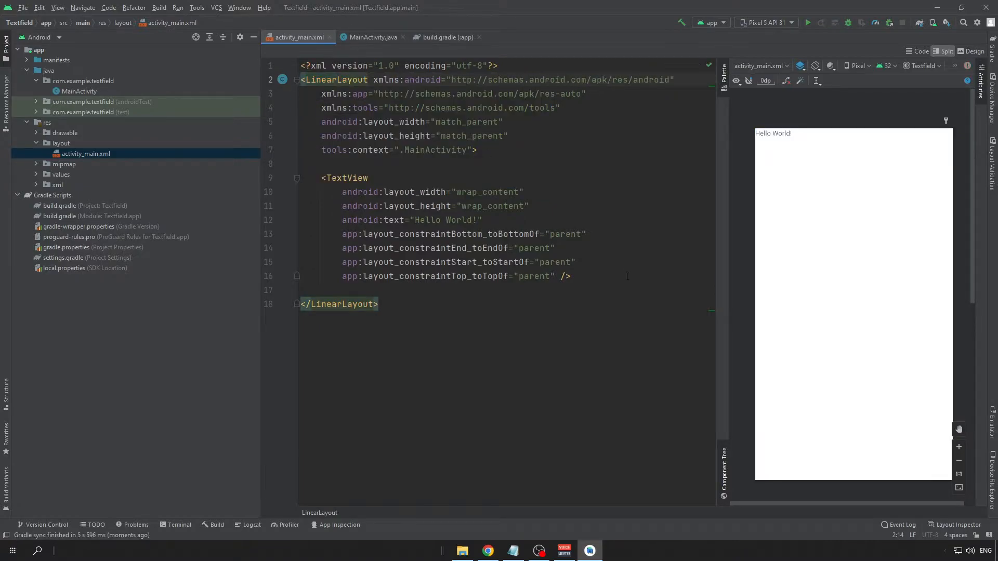
left_click(343, 177)
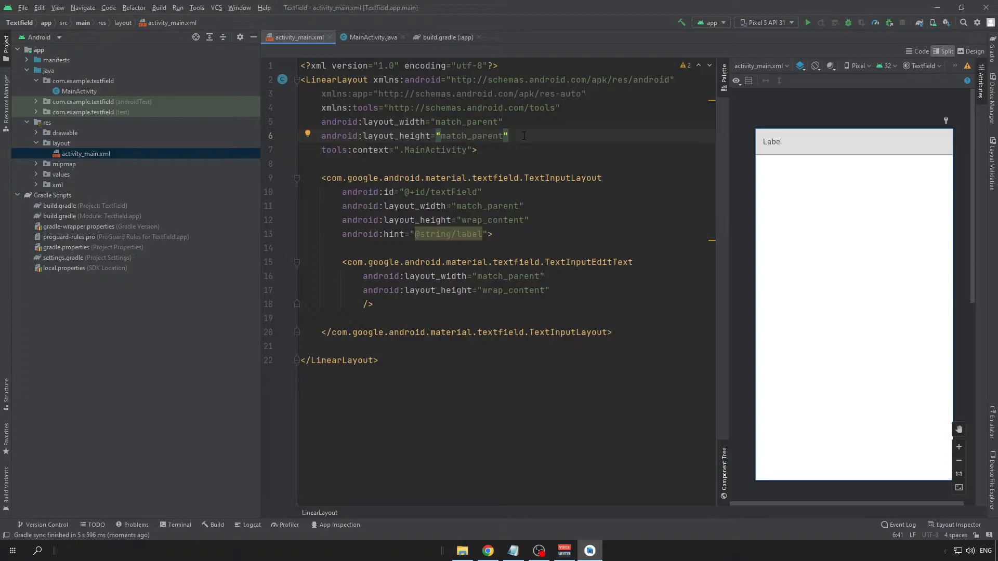
type("android:gravity=\"c")
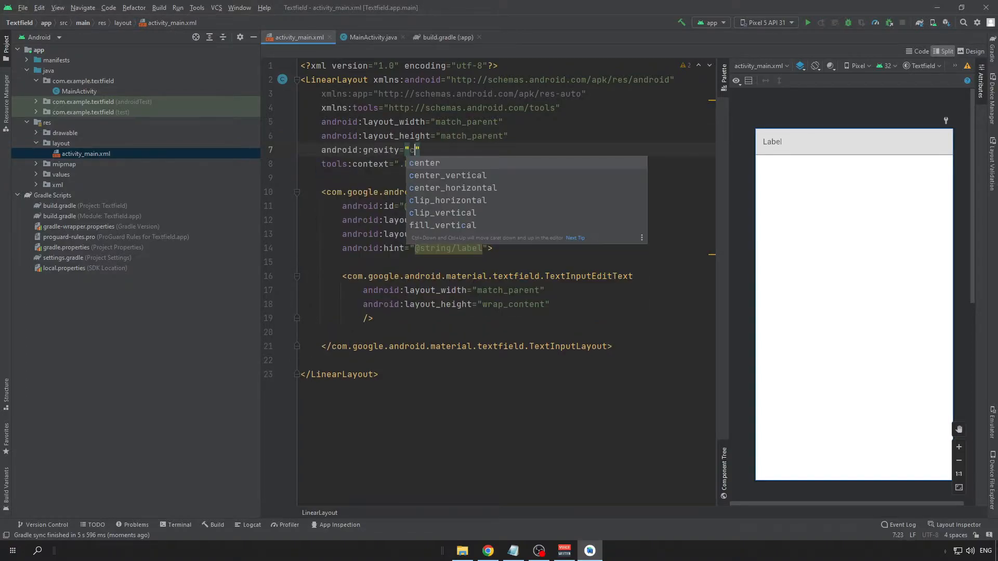
left_click(424, 163)
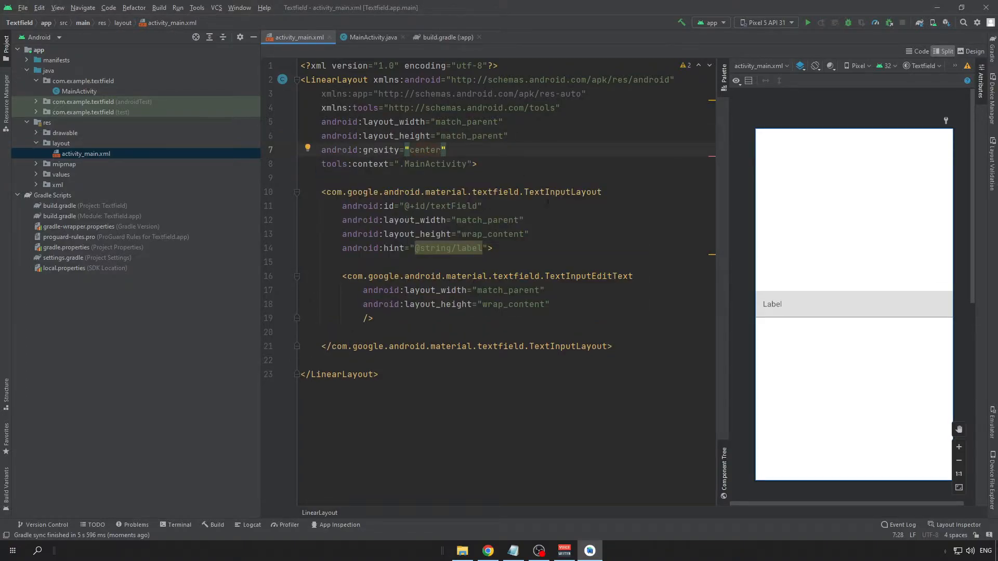
type("margin=\"")
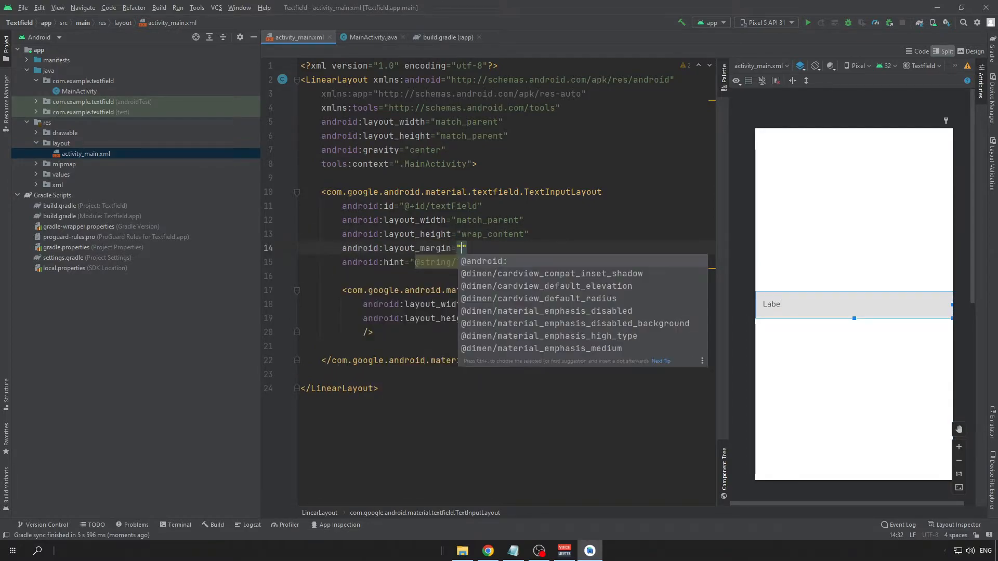
type("20dp")
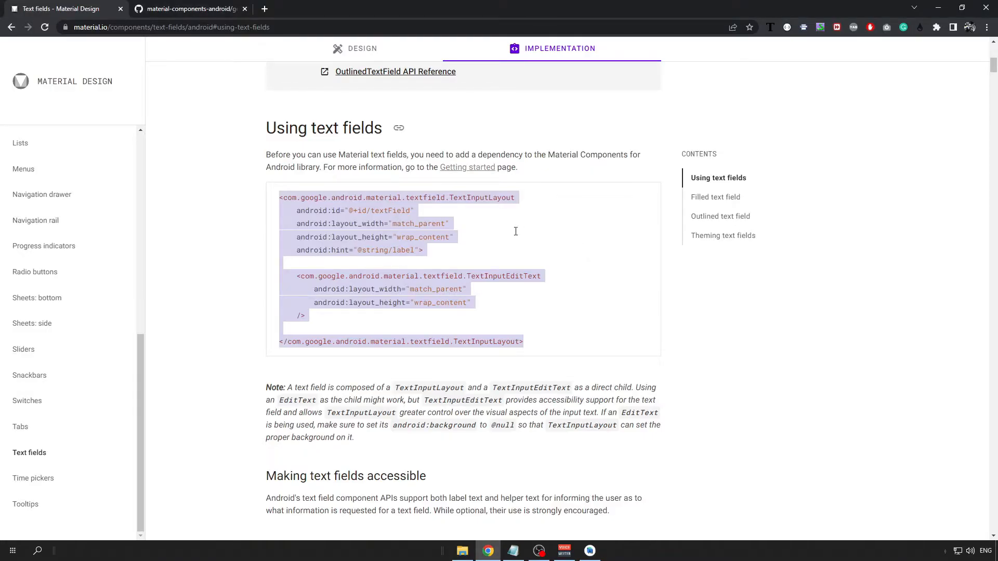
- Try the demo field with trailing icon, counter, helper and error text, then a leading icon
scroll("down", 3)
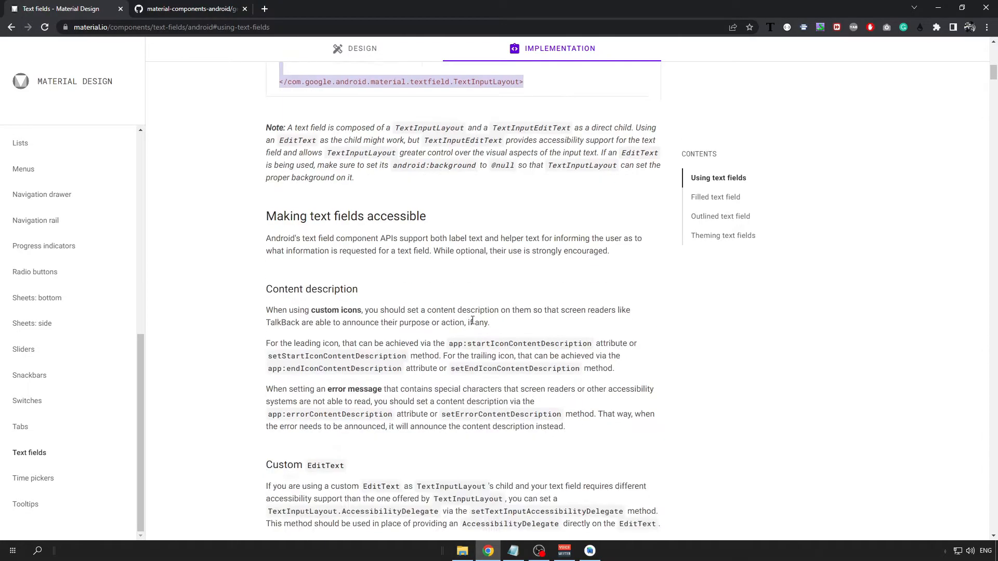
scroll("down", 3)
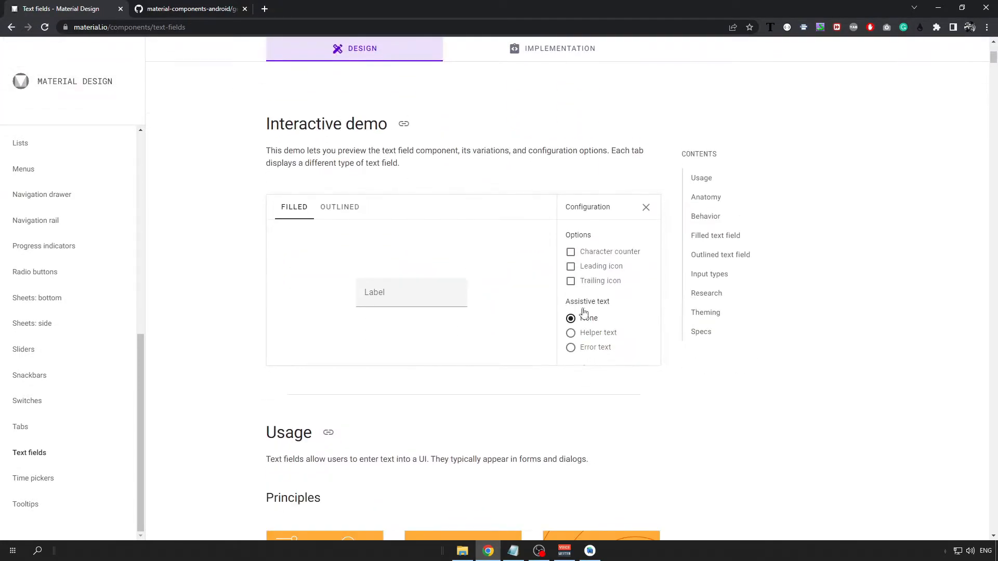
left_click(571, 281)
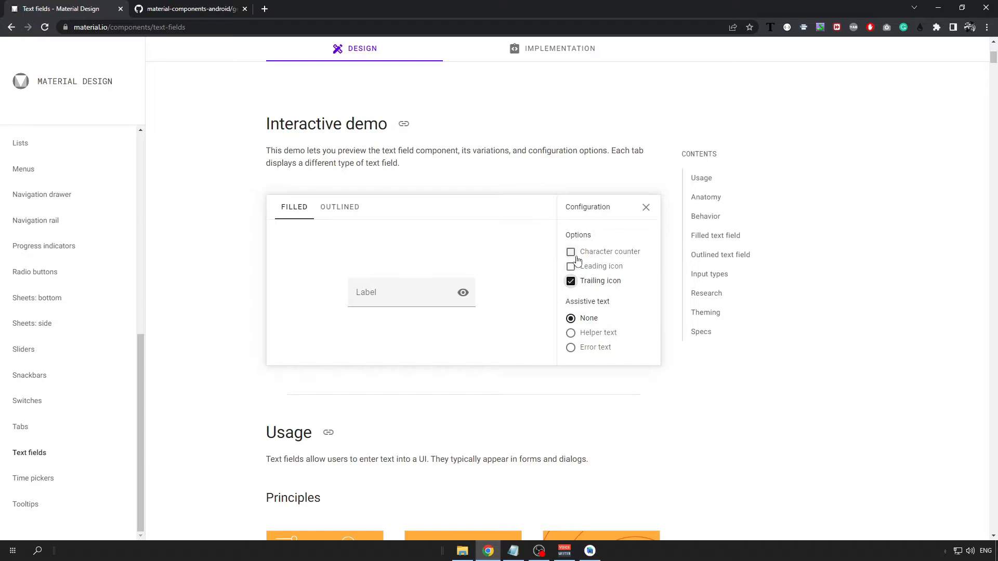
left_click(571, 252)
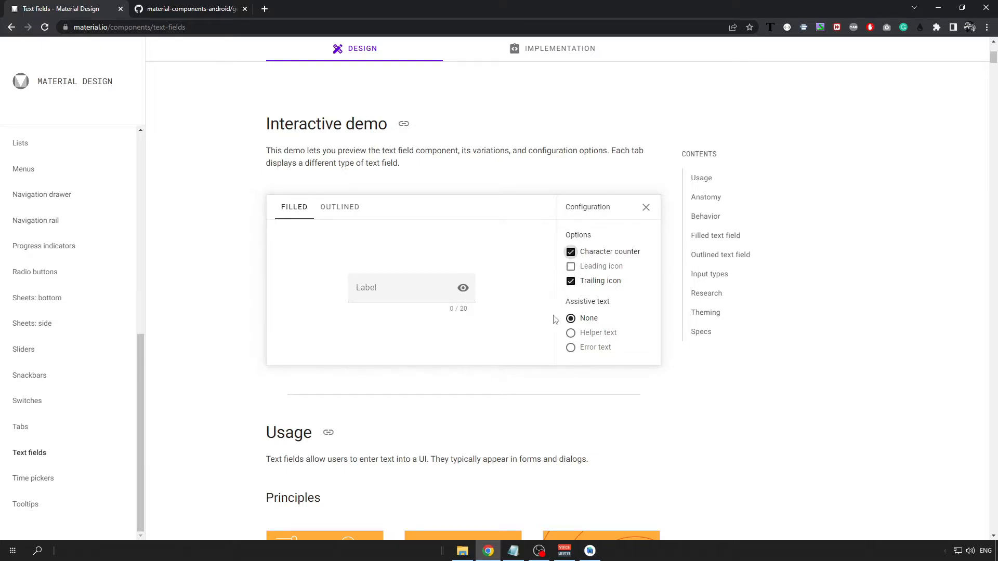
left_click(570, 332)
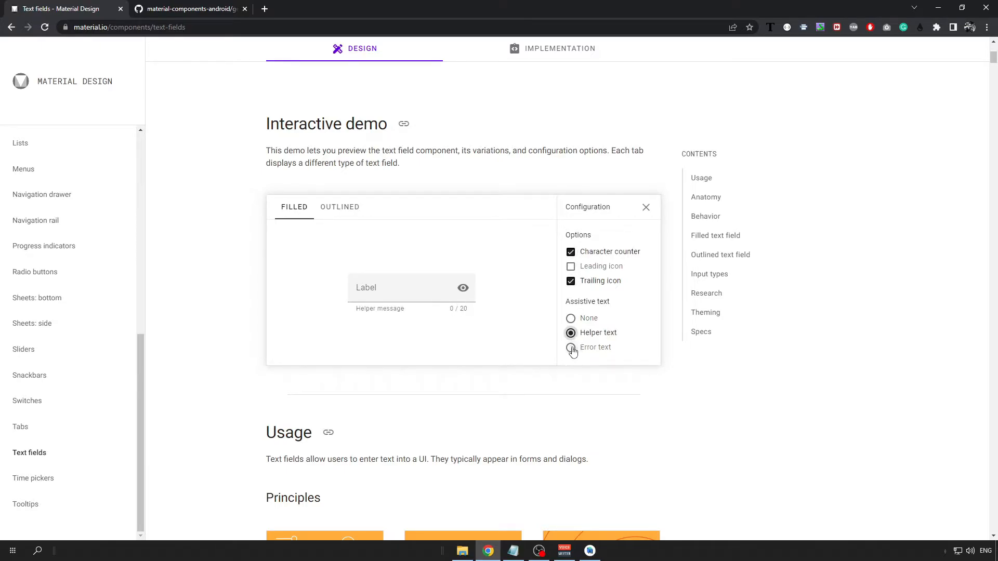
left_click(570, 346)
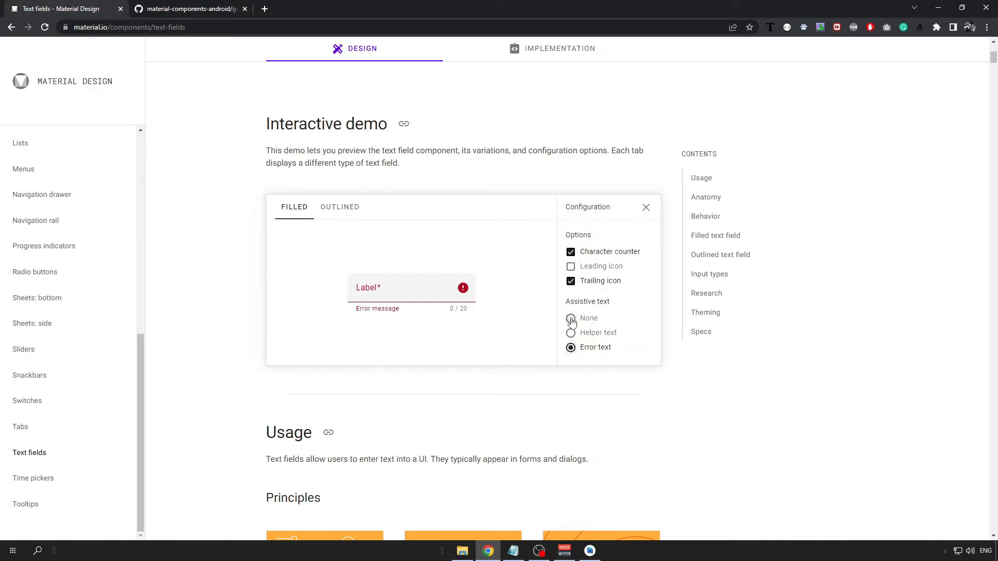
left_click(570, 318)
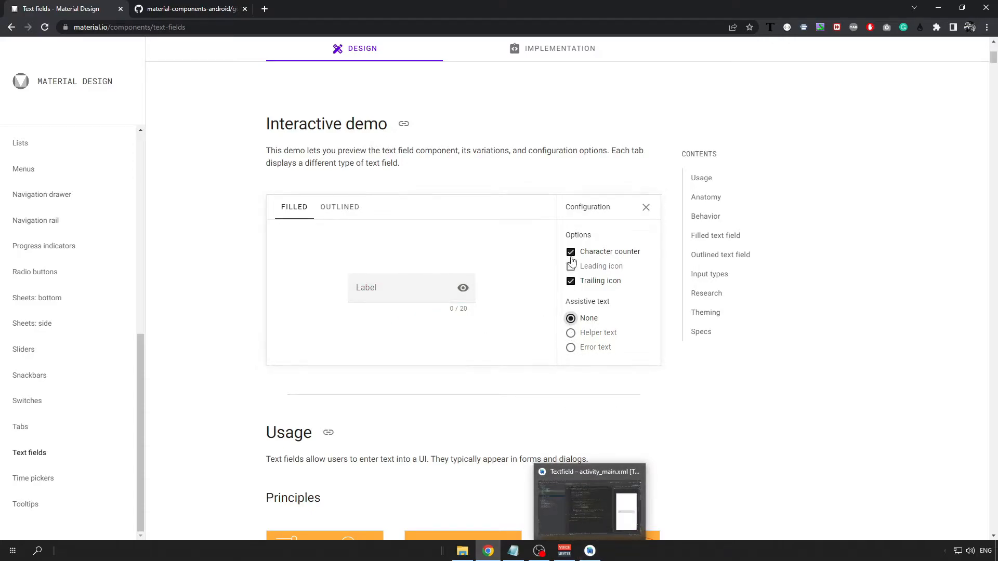
left_click(570, 266)
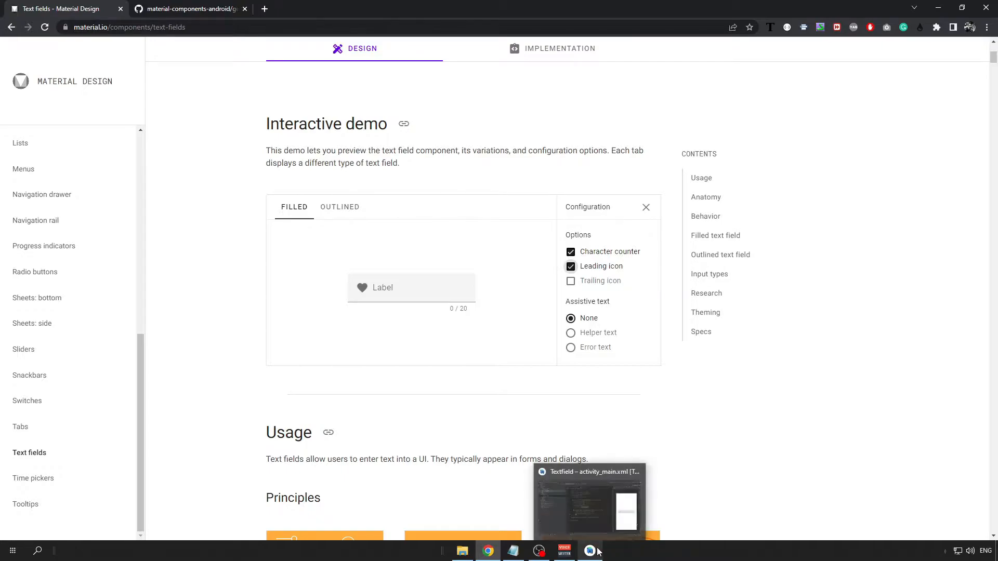
left_click(589, 551)
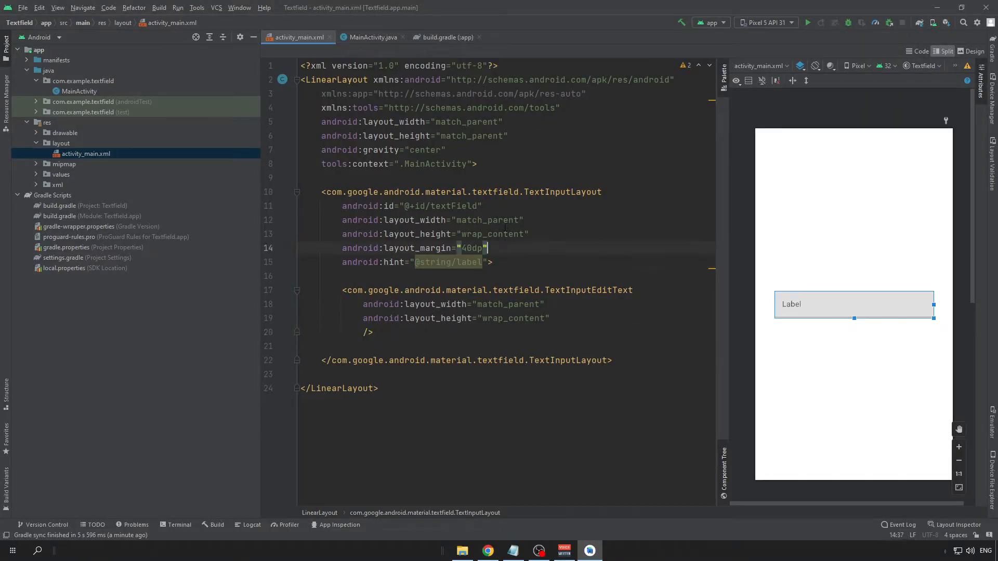
- Search the vector asset clip art for 'person' and pick the filled person icon
type("icon")
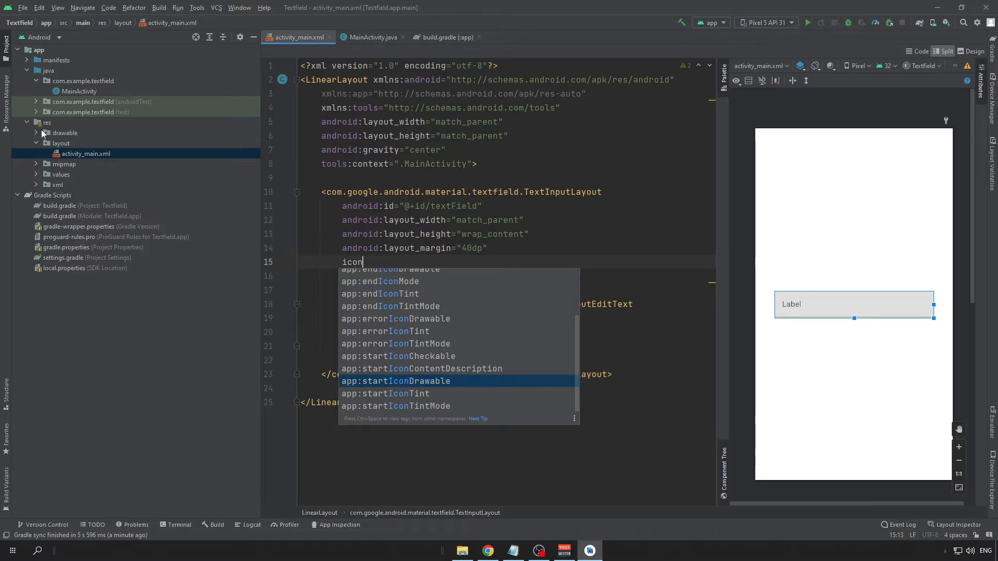
left_click(65, 133)
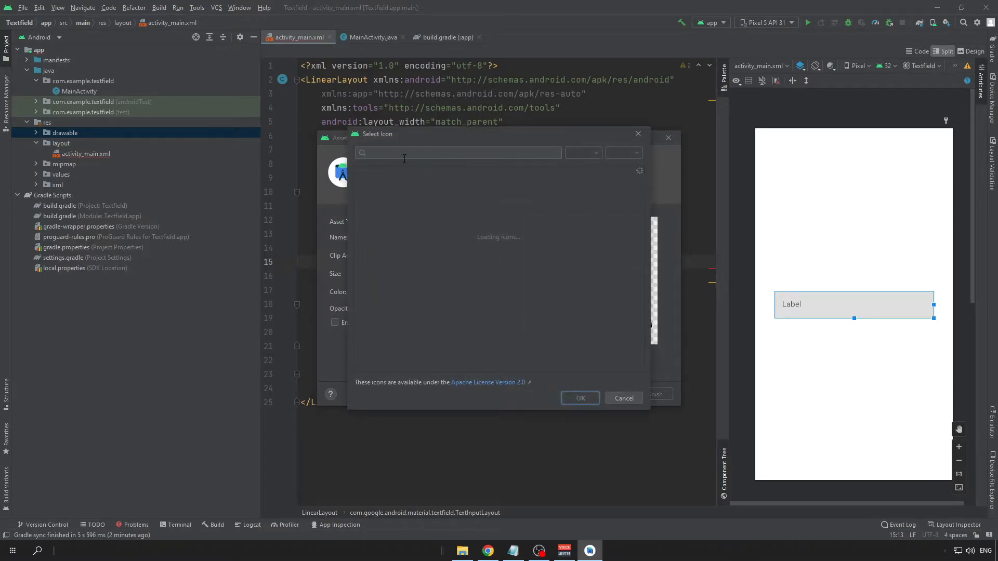
type("hea")
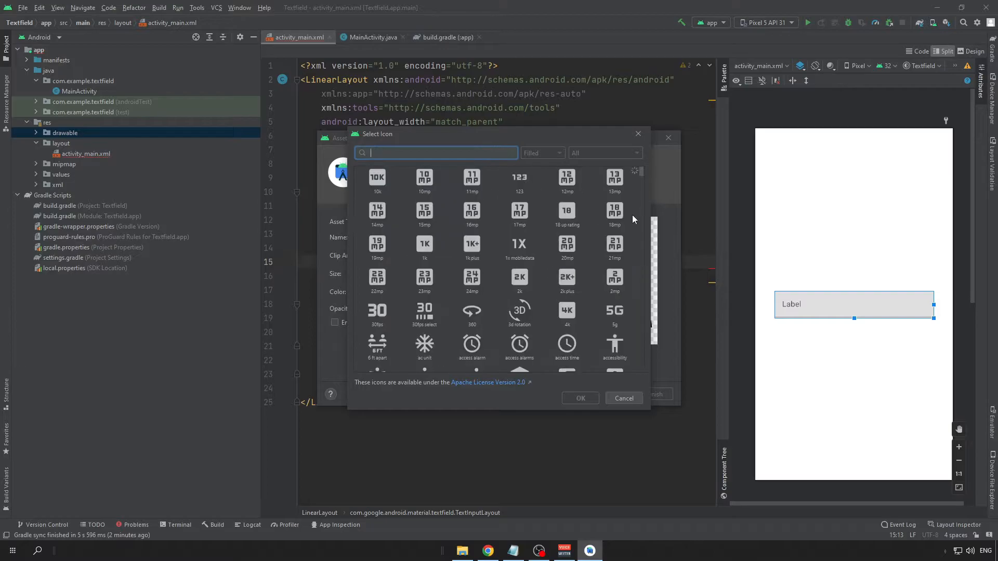
scroll("down", 3)
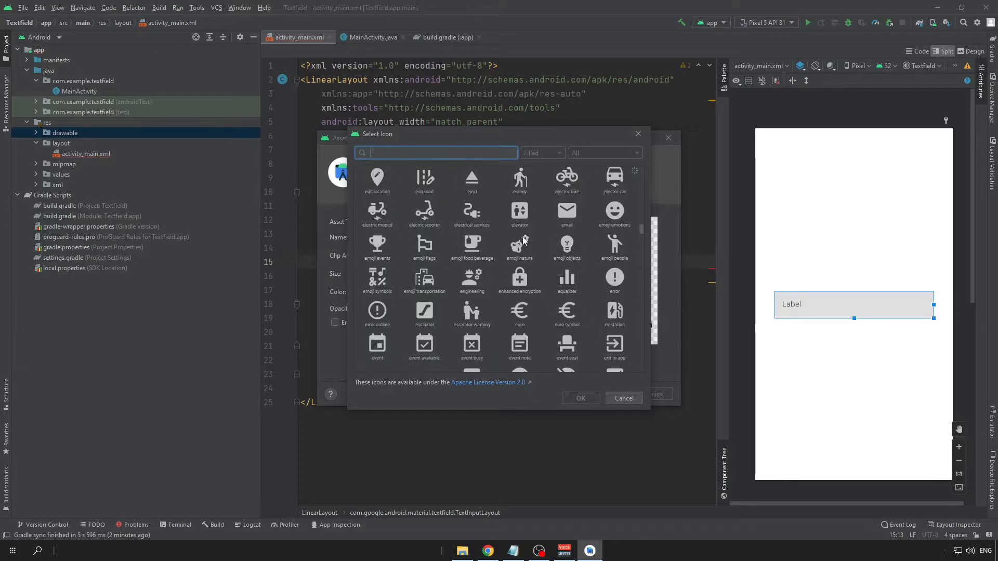
type("pers")
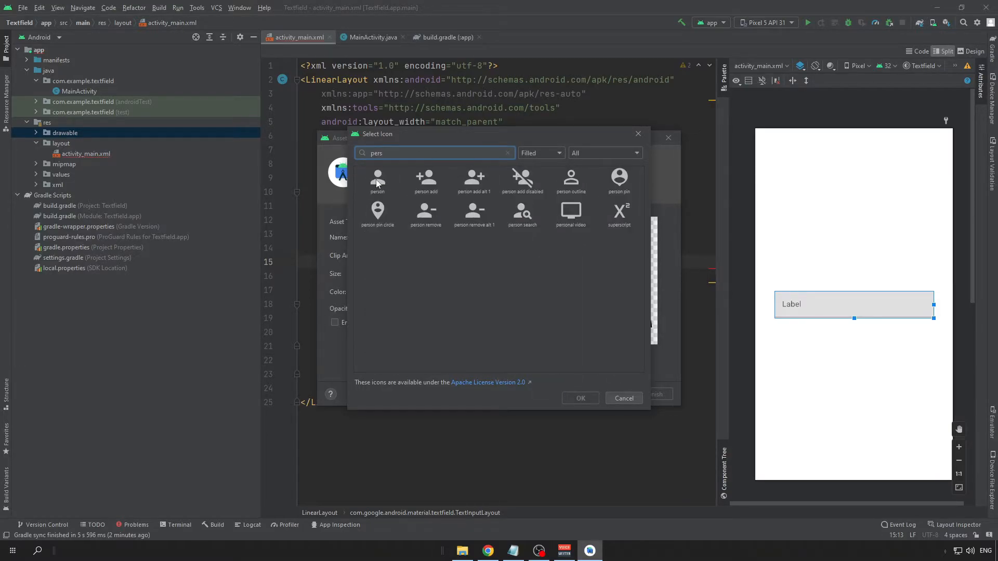
left_click(377, 181)
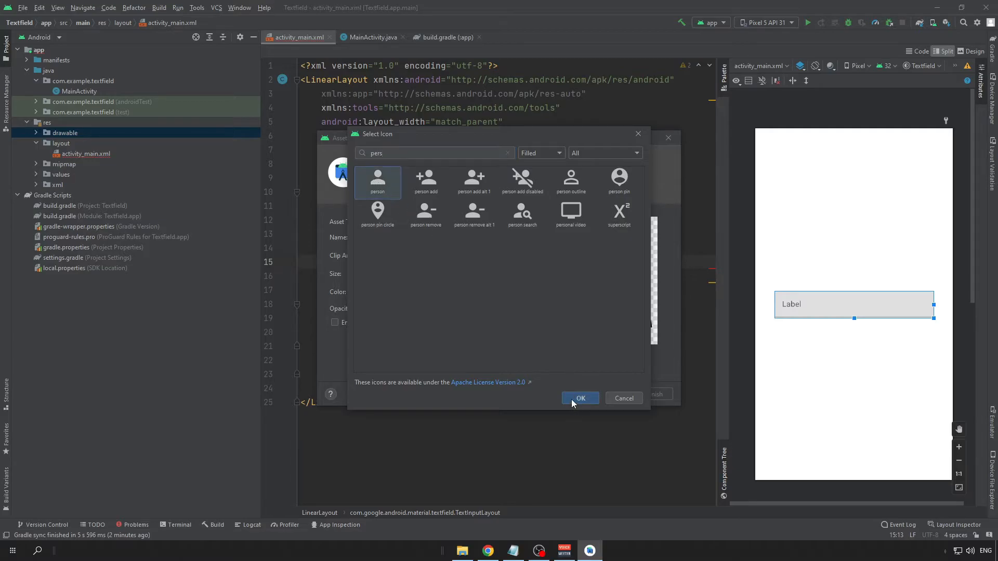
left_click(580, 398)
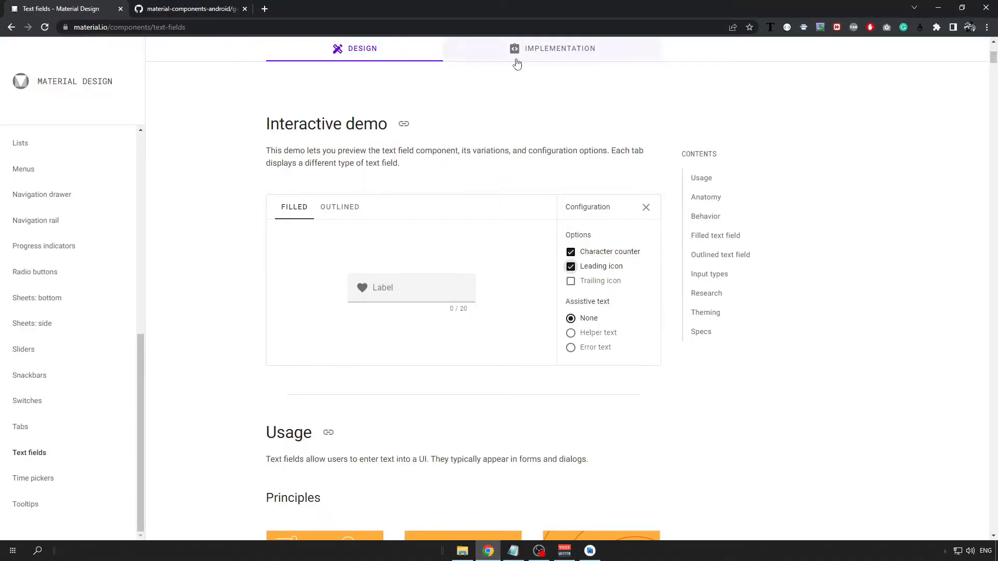
- Select app:startIconDrawable in the docs' leading icon example on the Implementation page
left_click(558, 48)
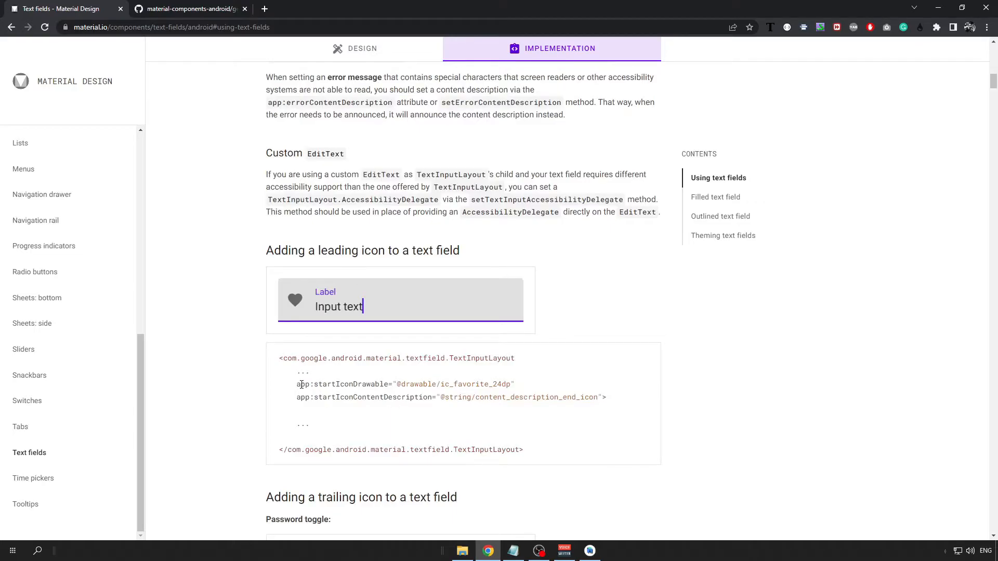
double_click(342, 383)
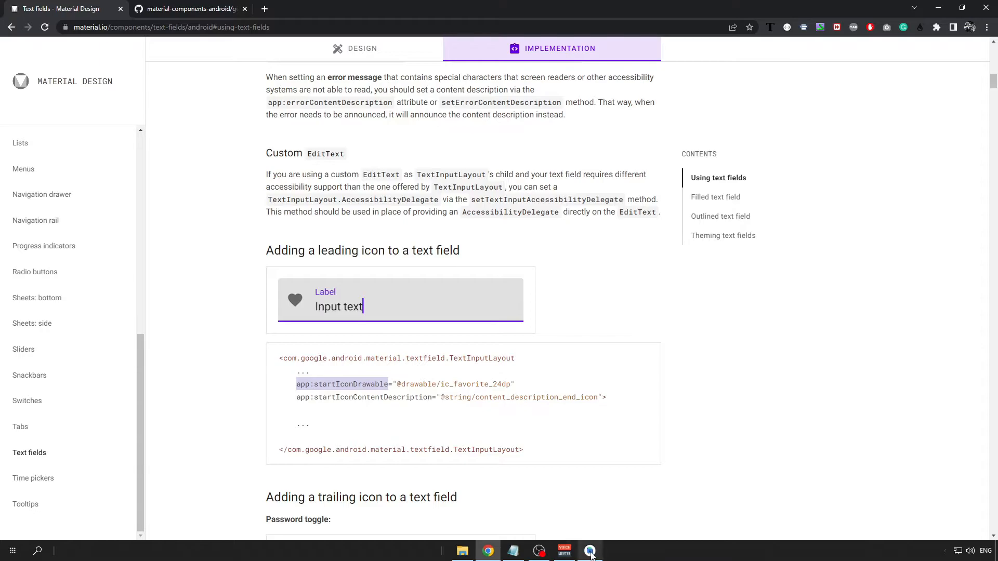
left_click(589, 551)
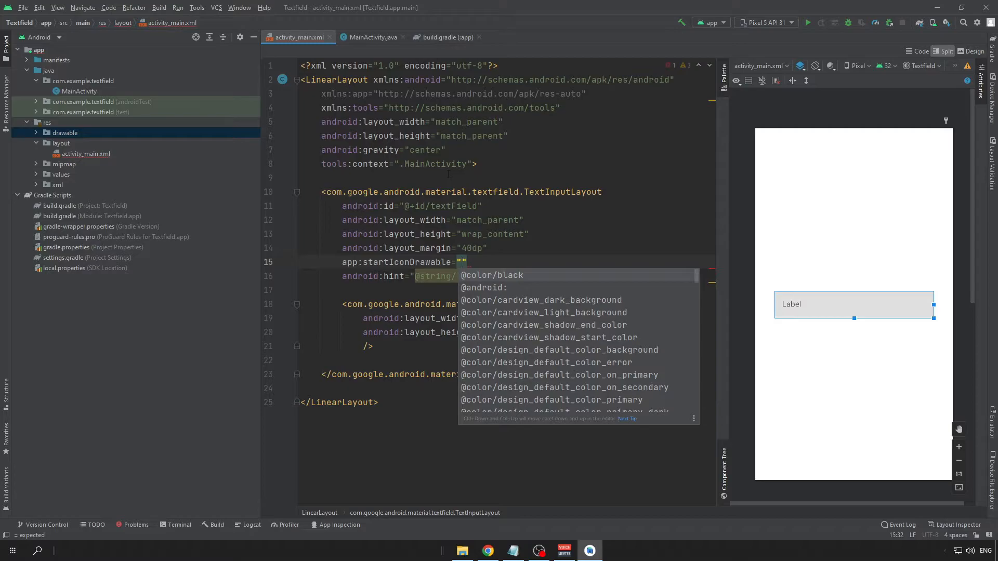
type("@drawable/ic_baseline_person_24")
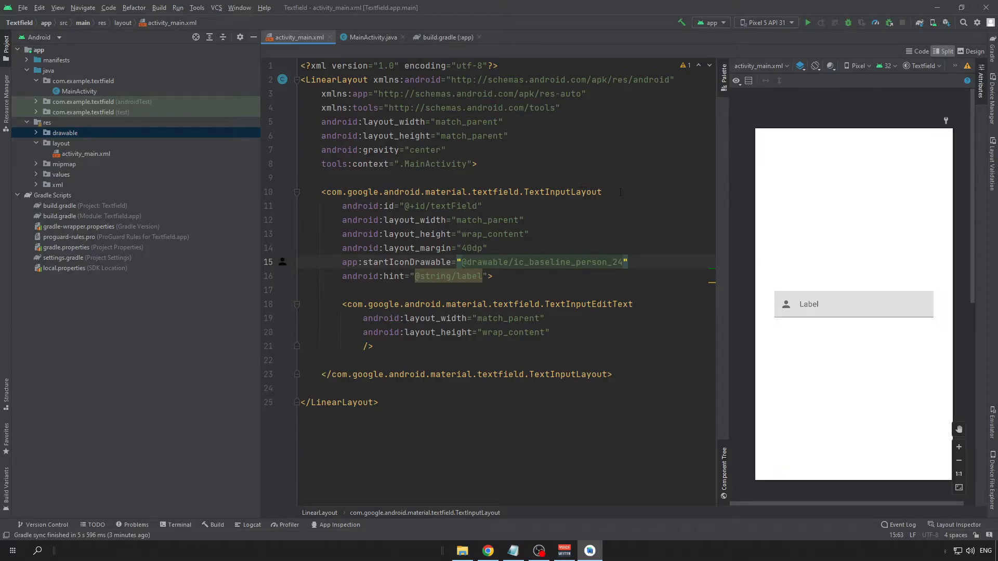
type("style=\"")
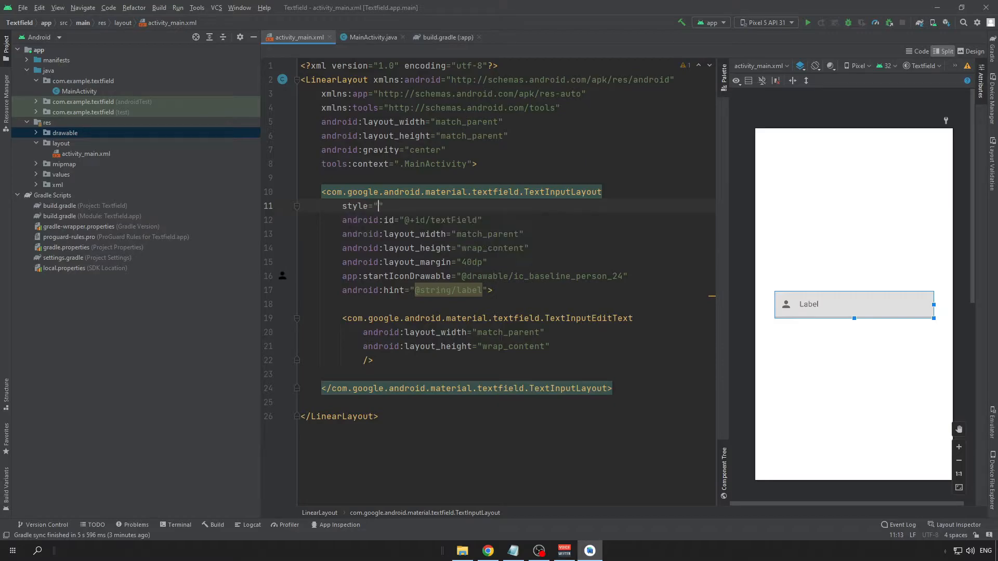
type("outl")
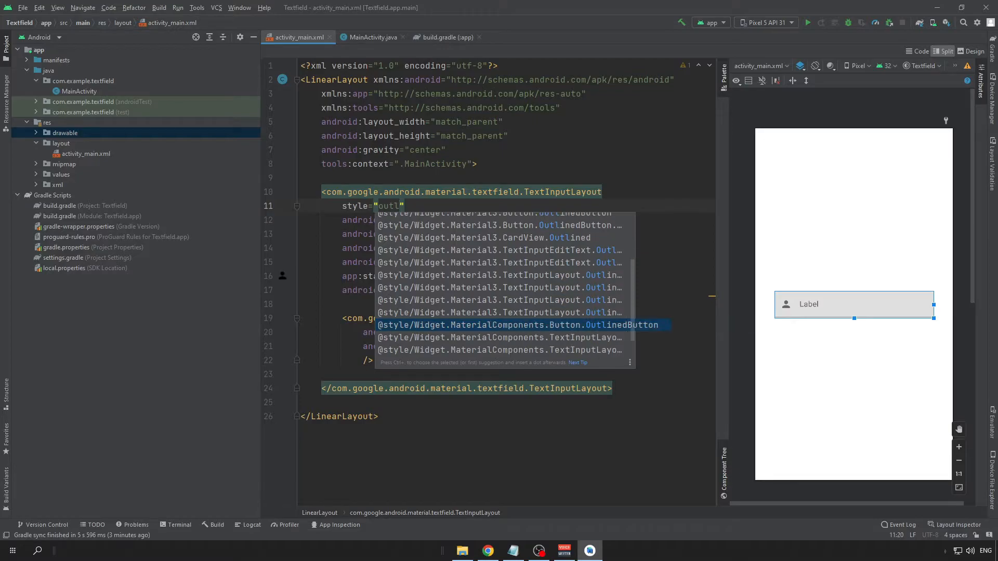
type("textinp")
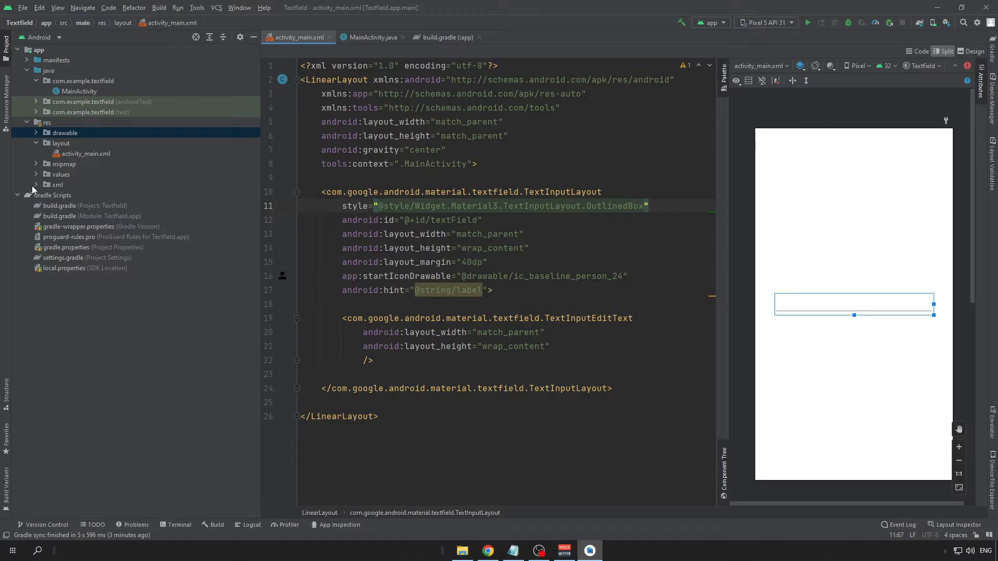
- Open themes.xml, begin typing a Material parent, and check the preview theme list
left_click(57, 185)
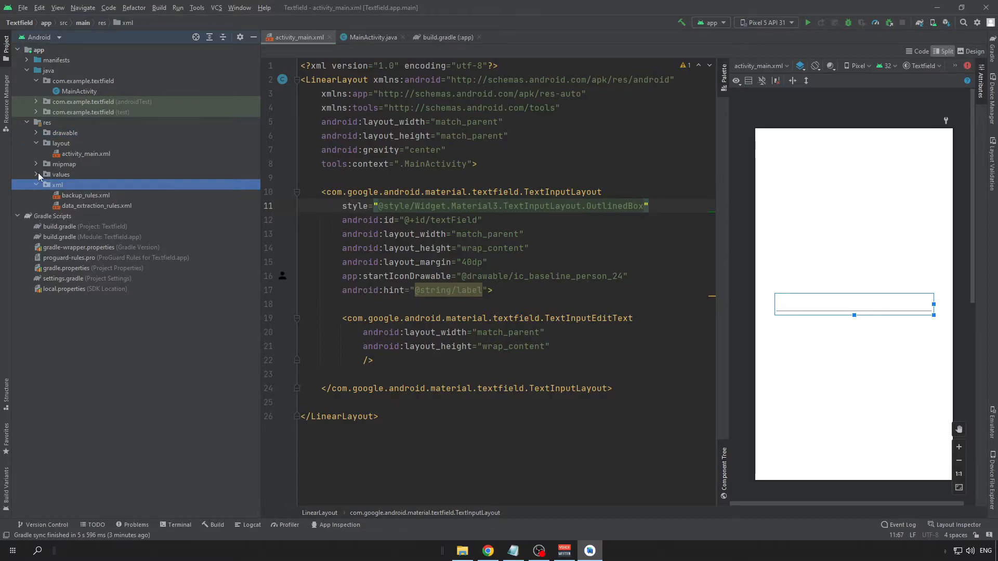
left_click(37, 174)
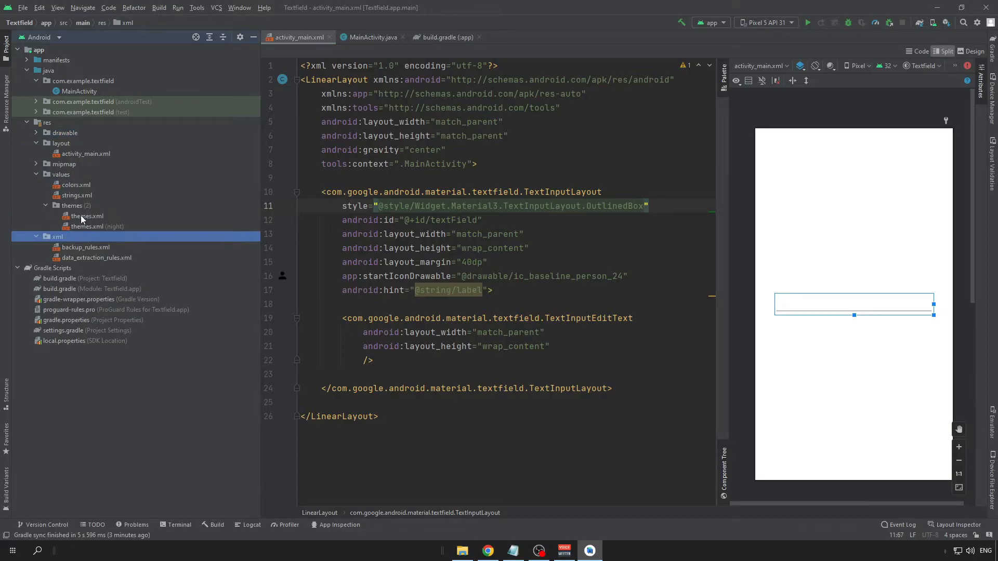
double_click(86, 216)
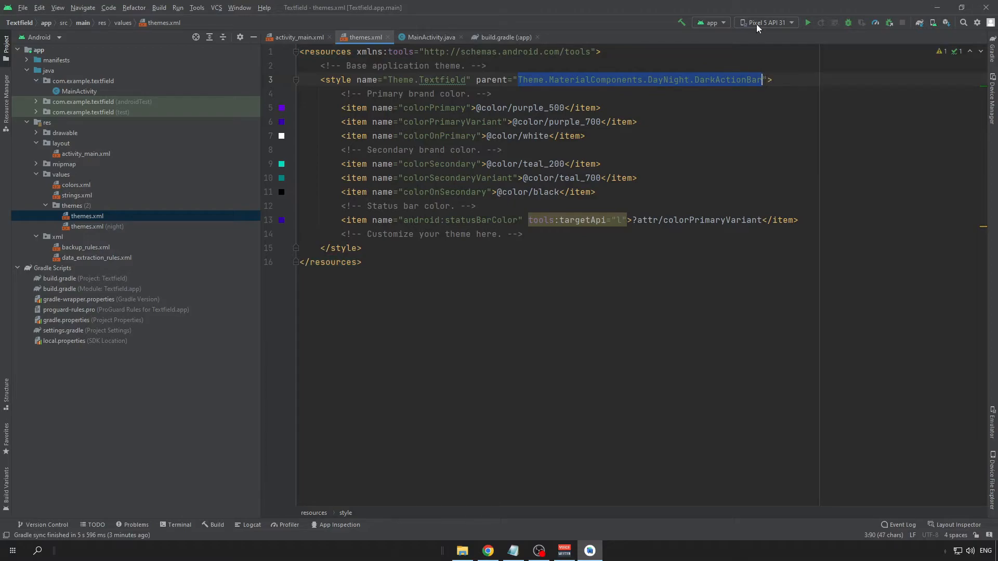
type("MaterialAlertDialog")
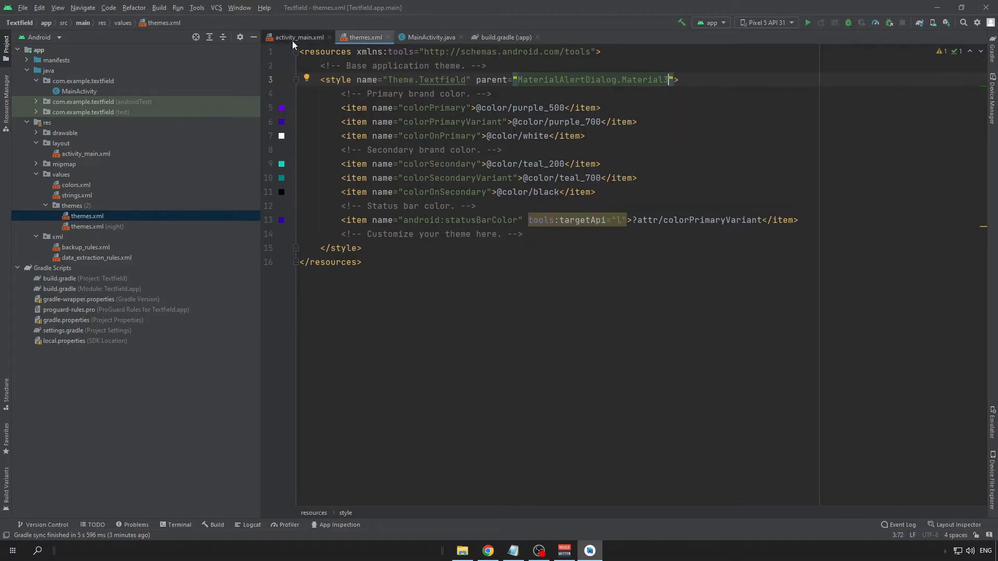
left_click(298, 37)
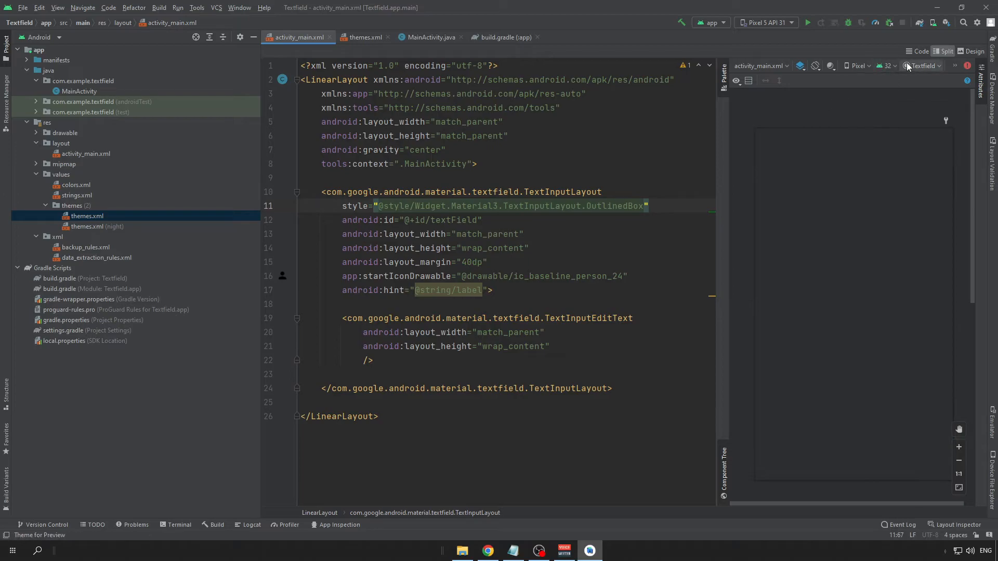
left_click(922, 66)
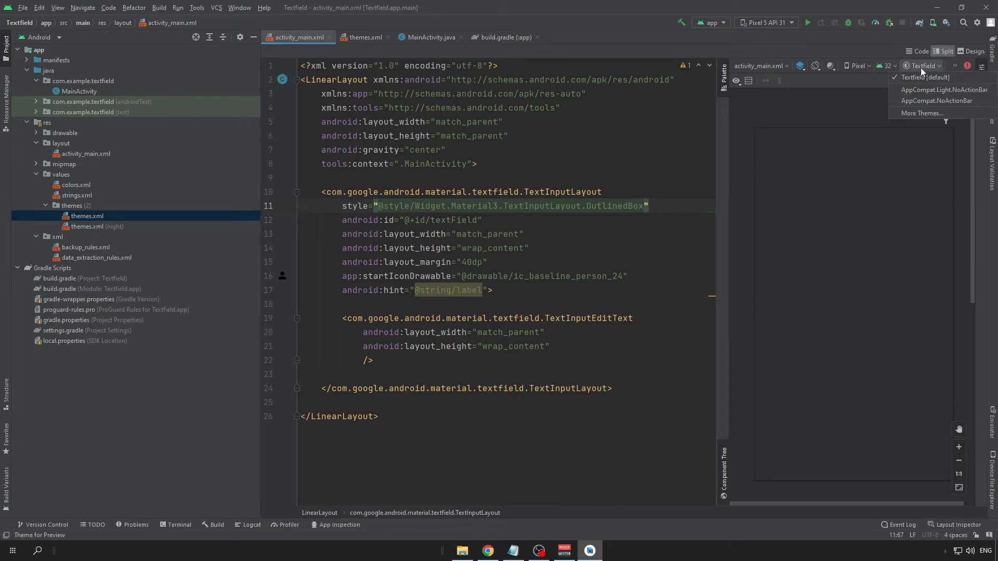
- Edit the themes.xml parent to a Theme.Material3 theme, dropping DayNight, via autocomplete
left_click(363, 37)
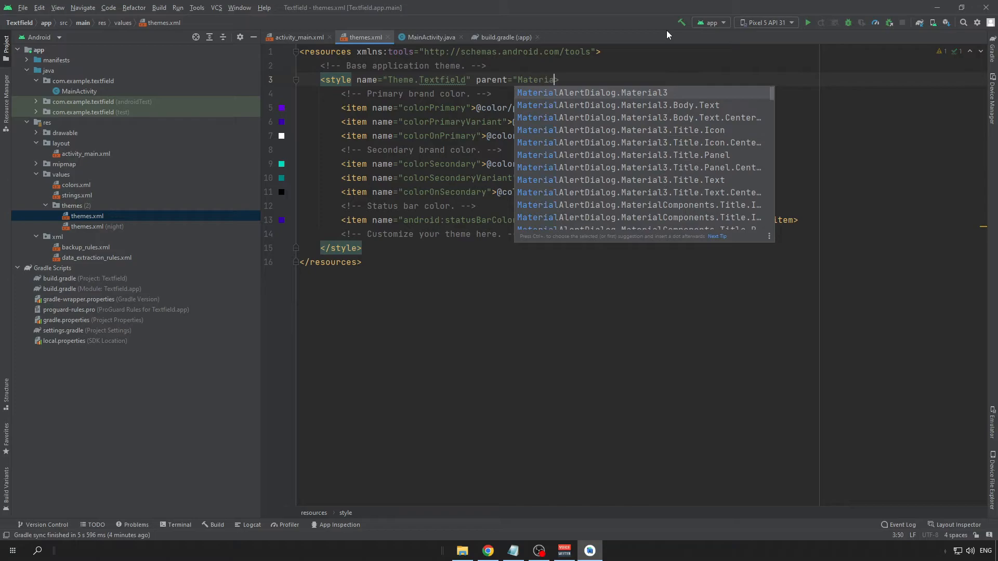
type("3.DayNight")
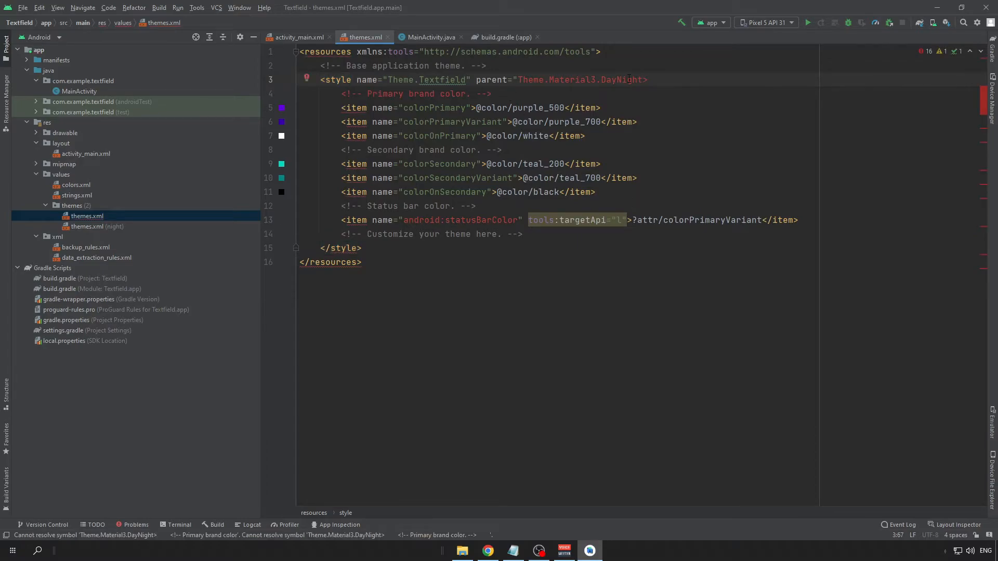
key("BackSpace")
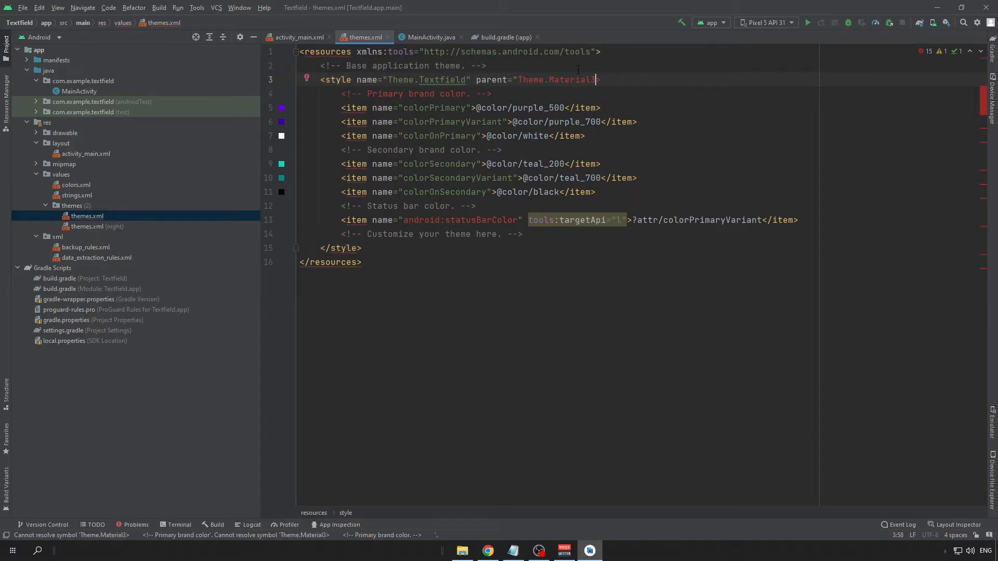
type(".Light")
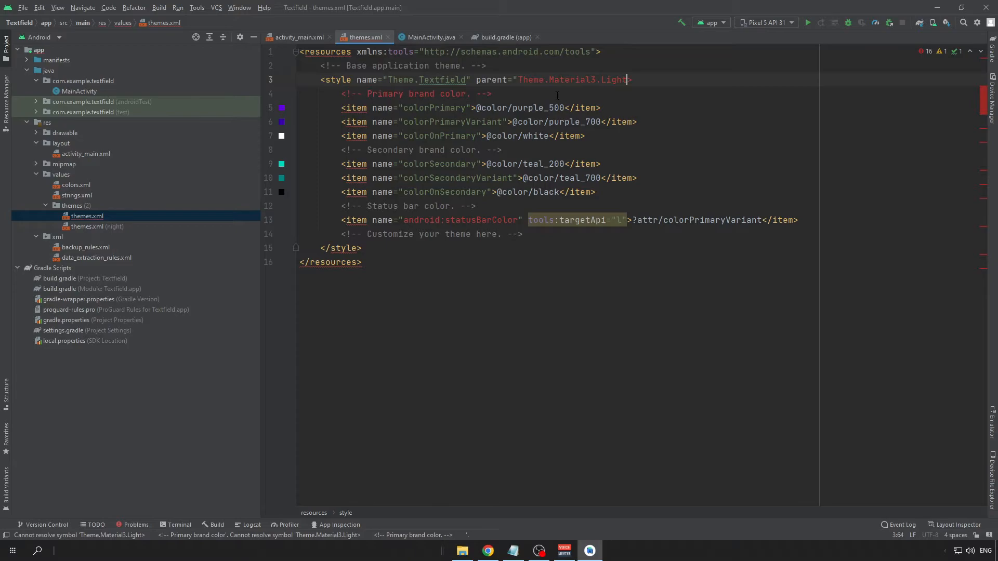
left_click_drag(342, 93, 492, 93)
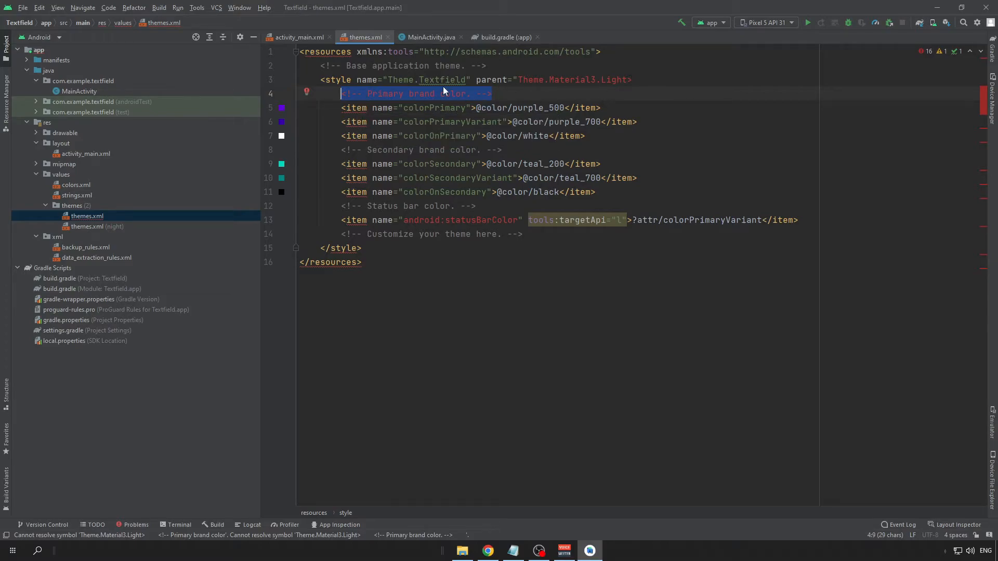
type("DayNight")
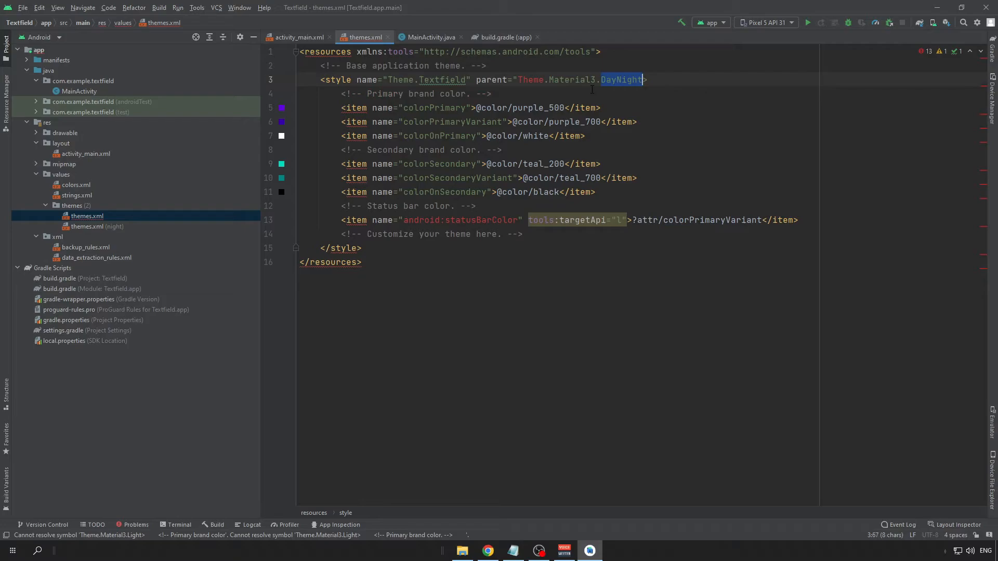
type("MaterialAlertDialog.Material3")
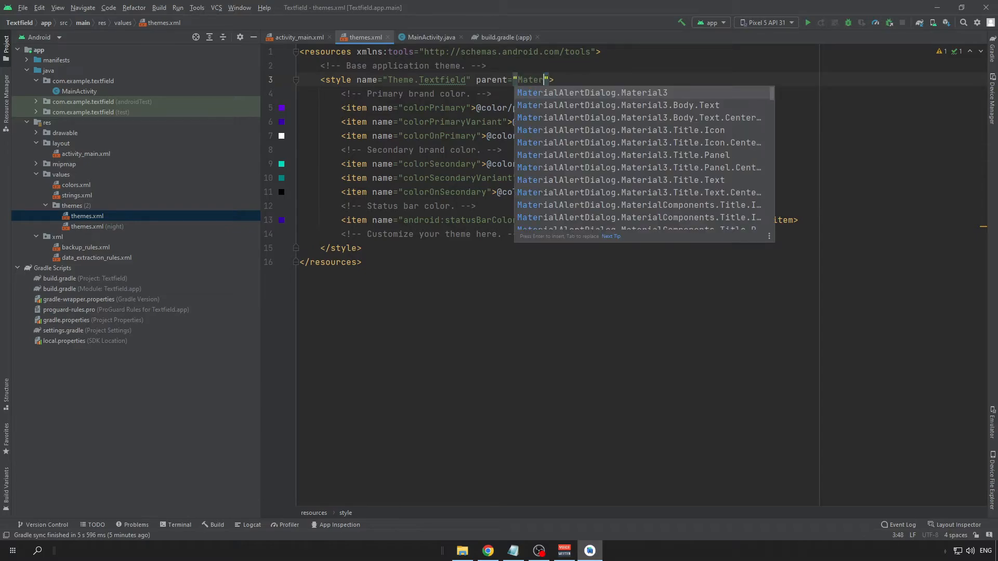
type("ial")
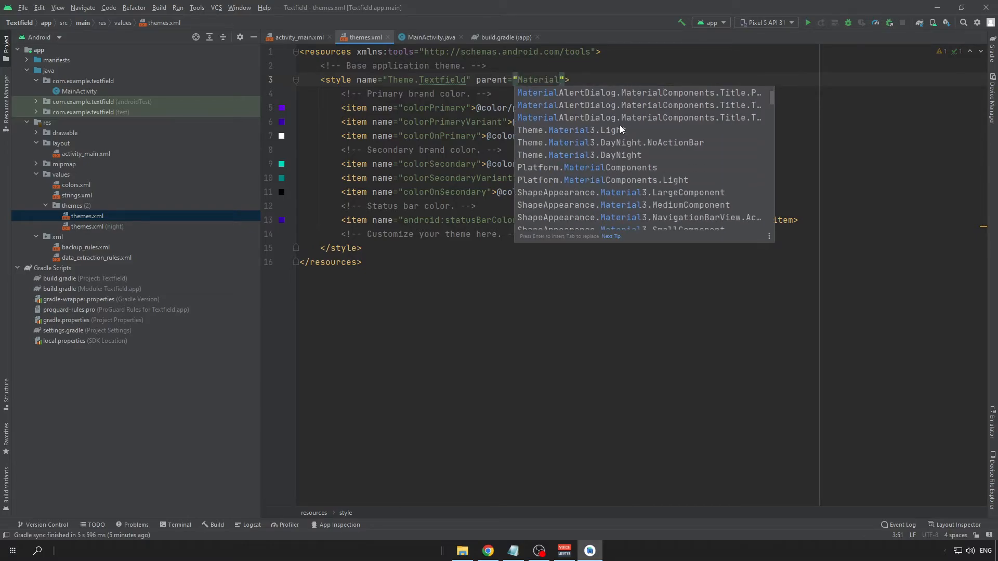
left_click(298, 37)
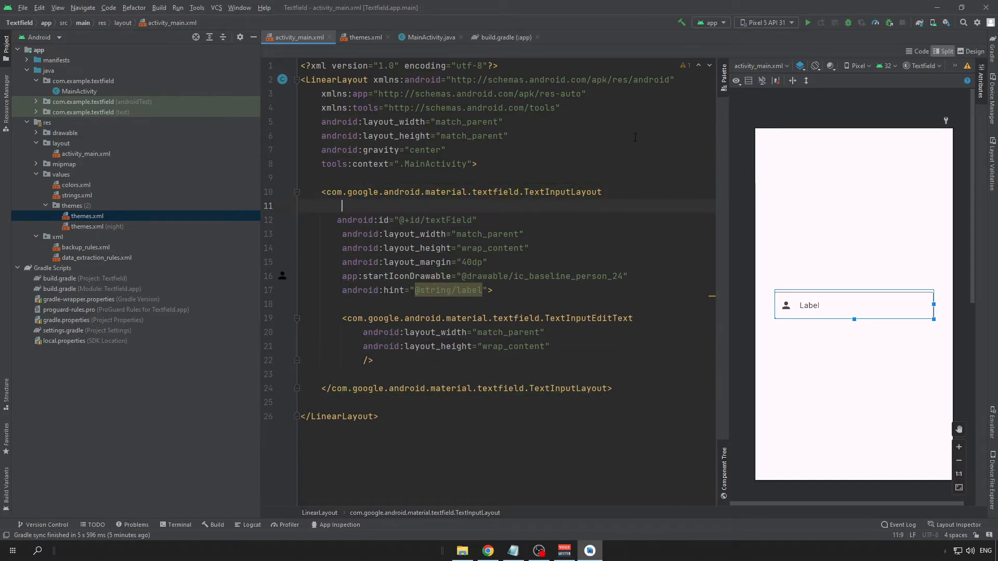
- Give the TextInputLayout the Widget.Material3.TextInputLayout.FilledBox style via autocomplete
type("style=\"")
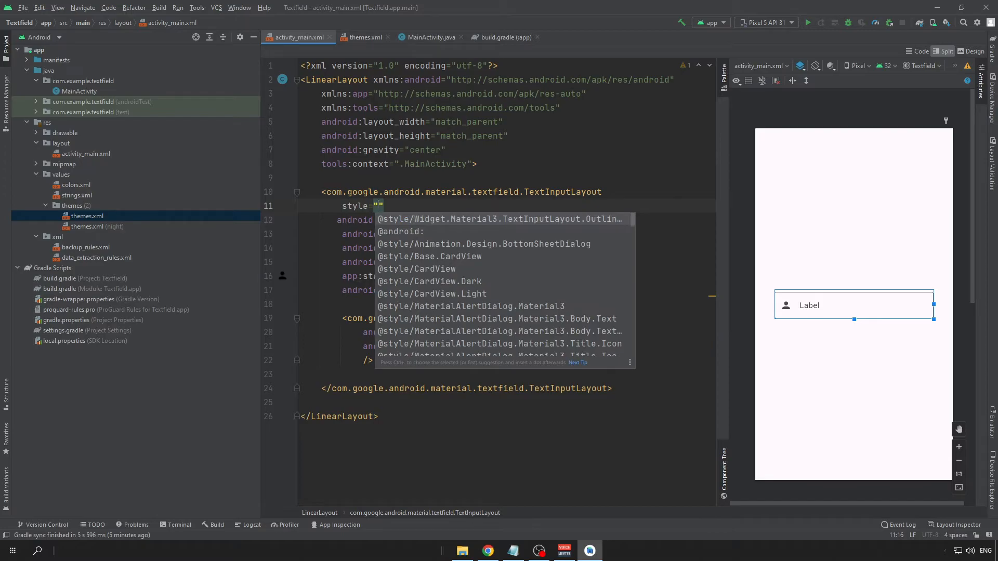
type("textinputla")
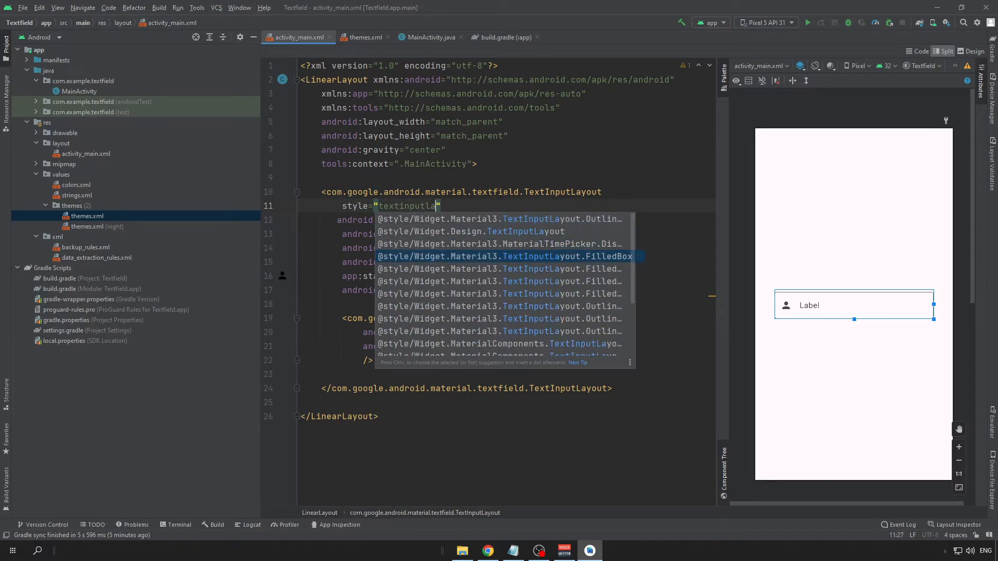
left_click(503, 255)
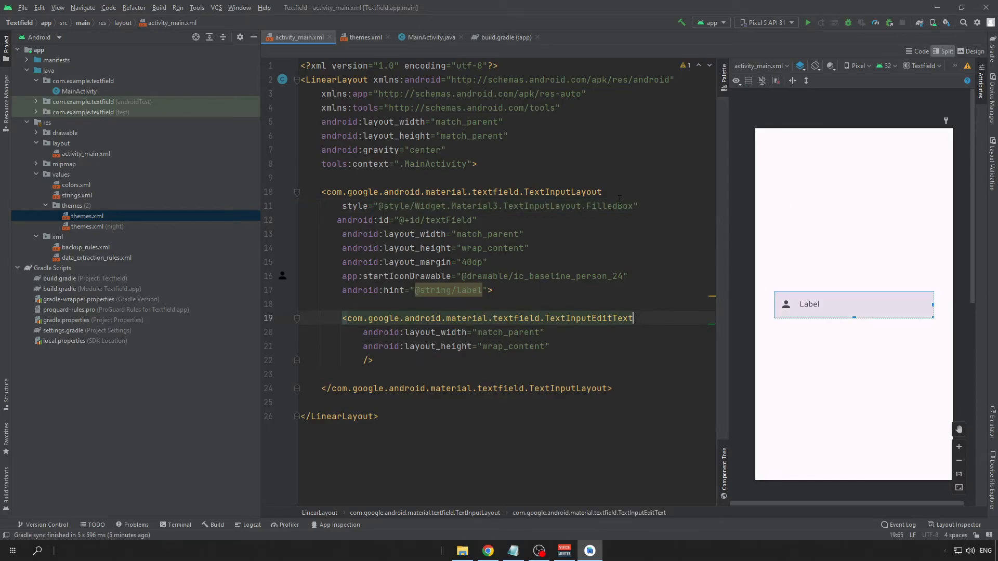
- Add android:id="@+id/main_input" to the TextInputEditText
type("android:id=\"")
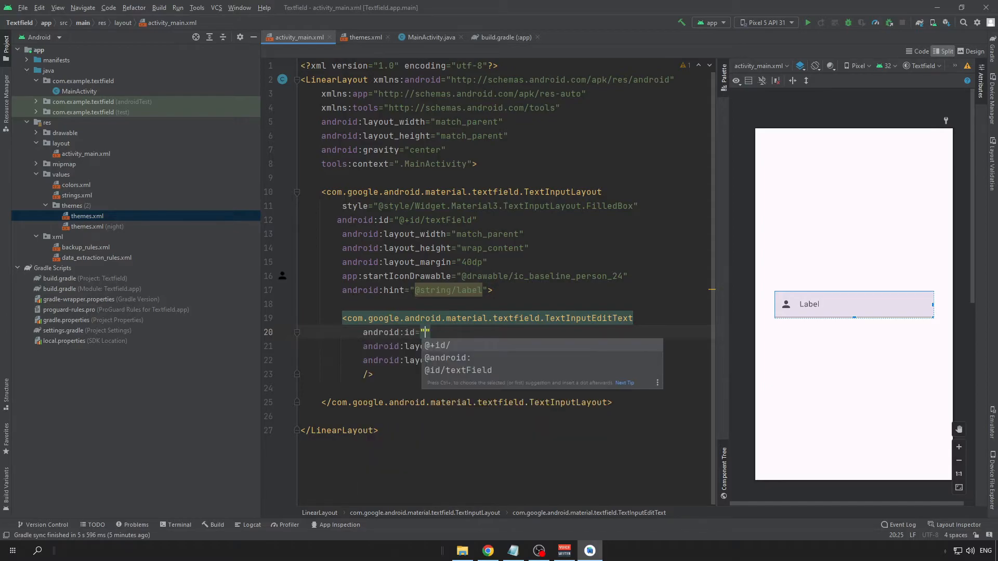
type("@+id/")
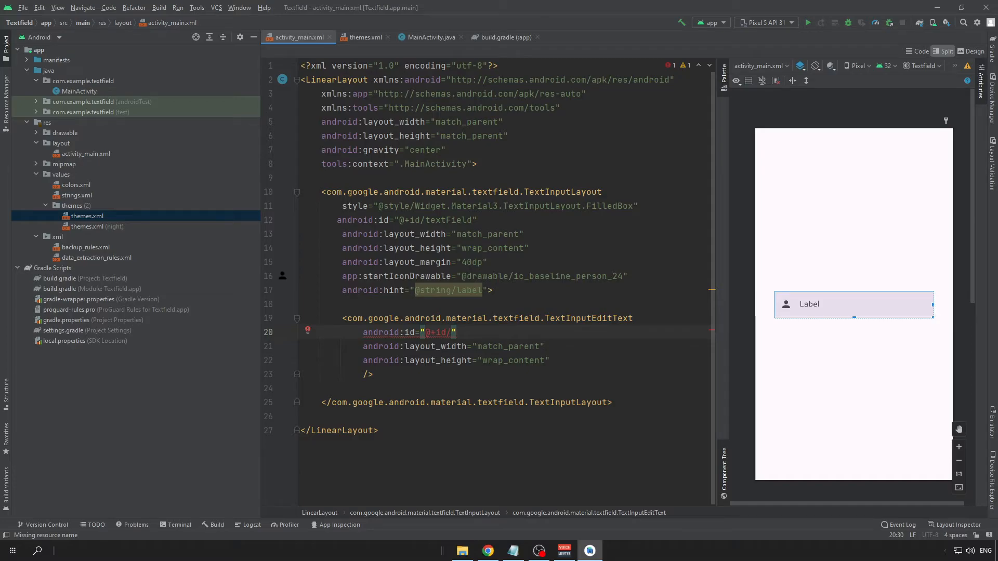
type("main_input")
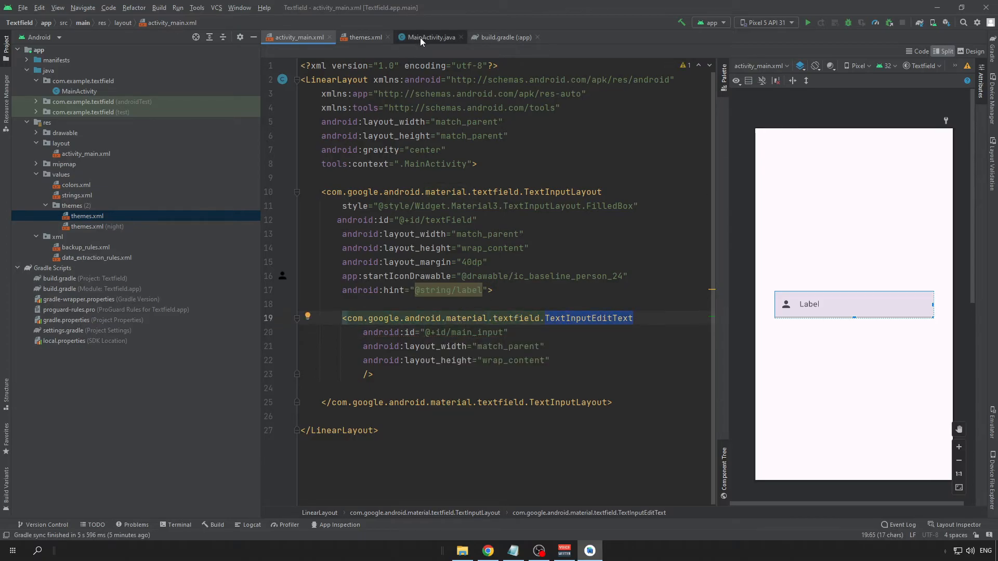
- In MainActivity.java, declare TextInputEditText main_input and assign findViewById(R.id.main_input) in onCreate
left_click(430, 37)
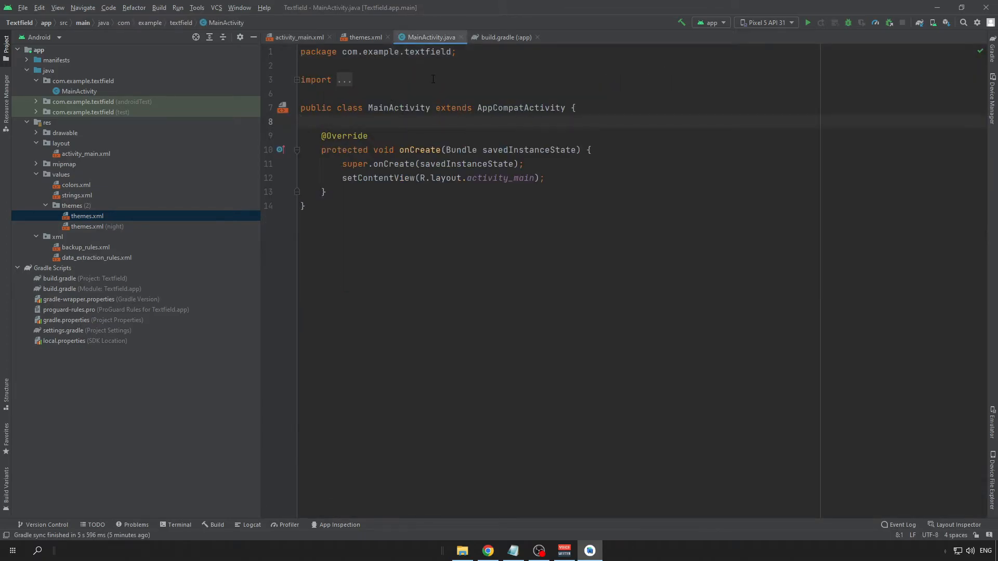
type("TextInputEditText")
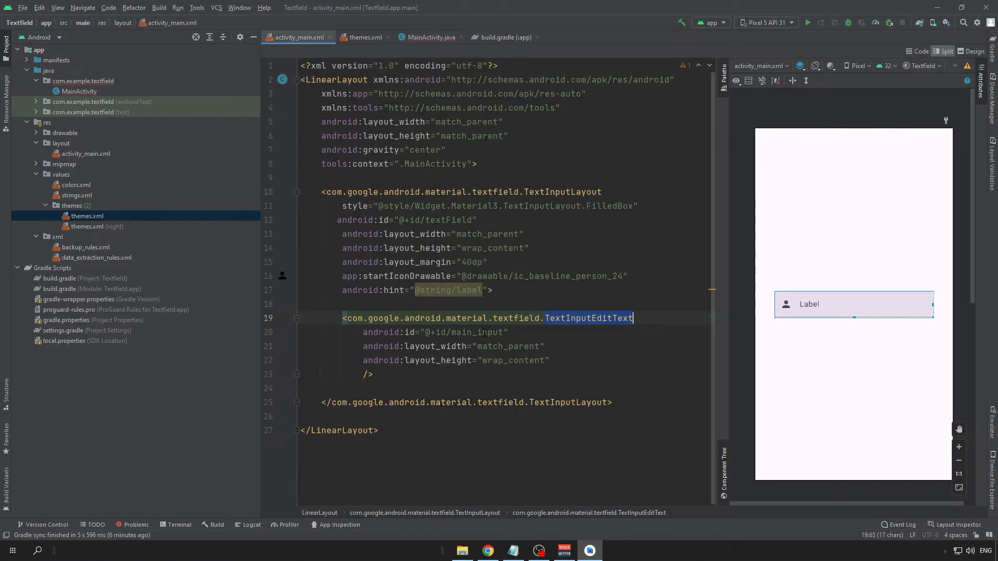
left_click(430, 37)
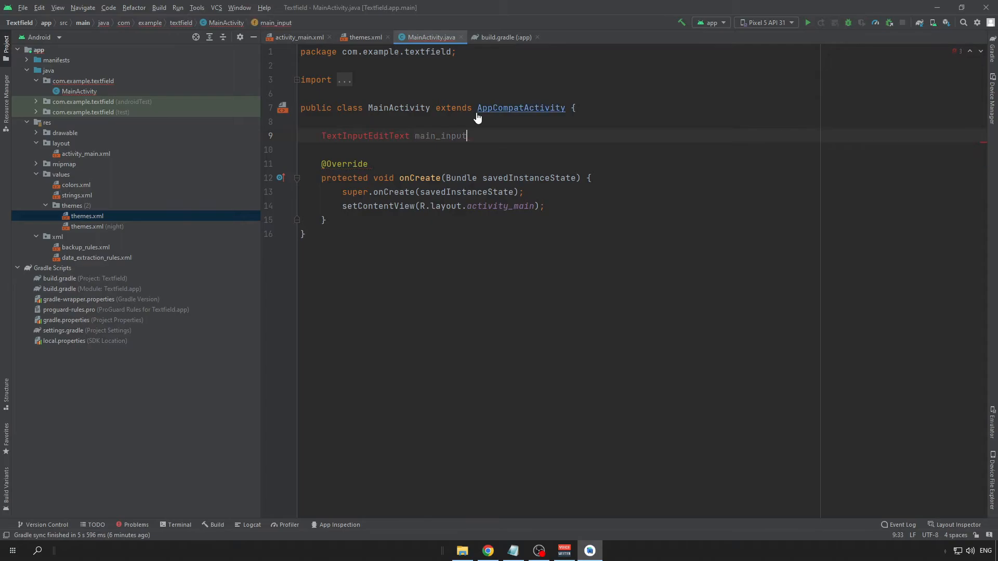
type(";")
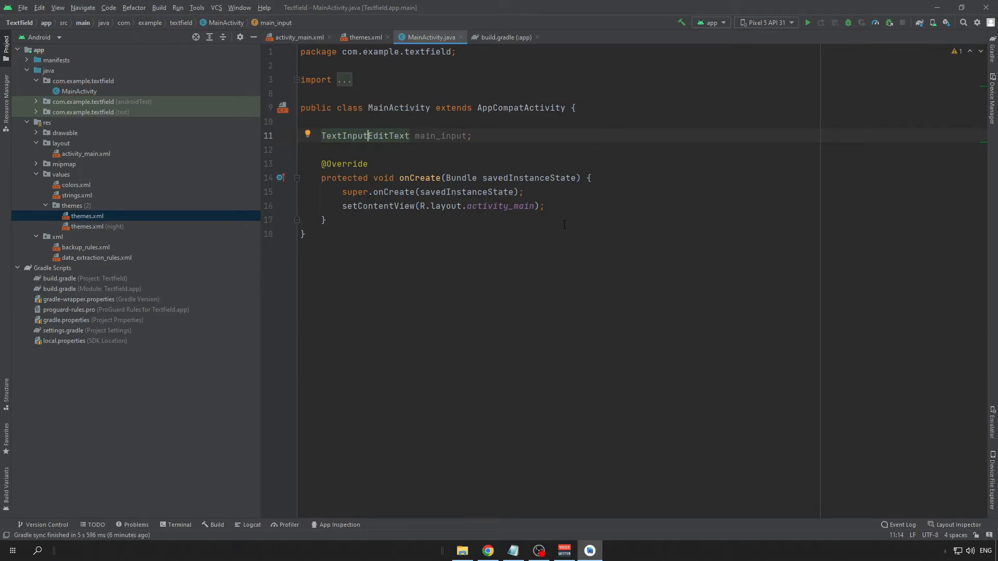
type("main_input =")
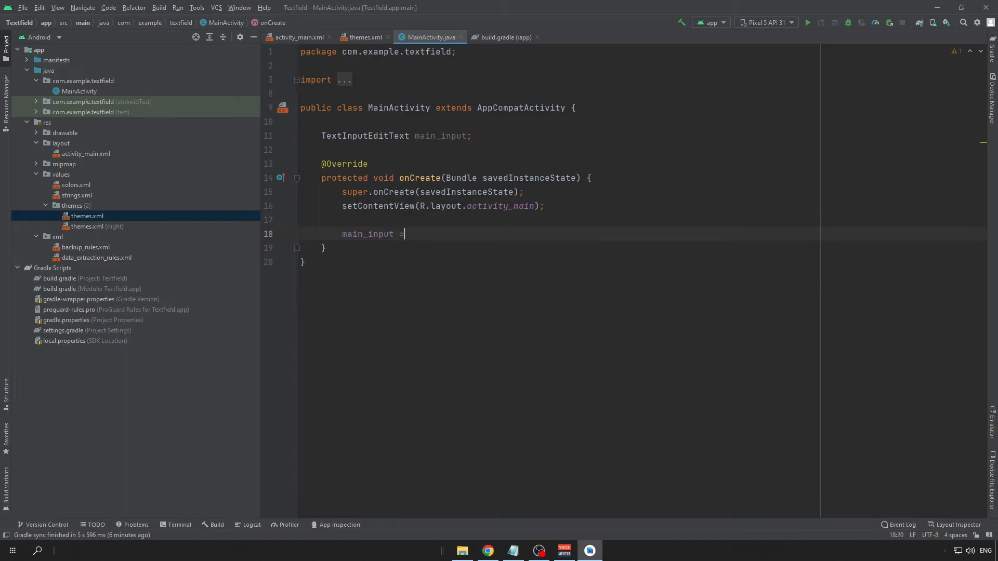
type("findViewById(R.id.main_input);")
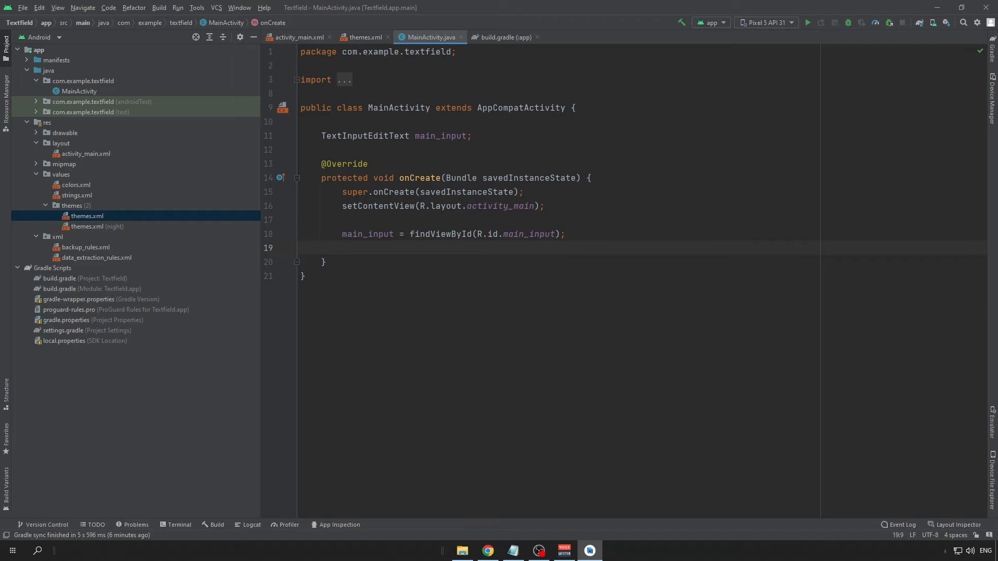
- Add String val = main_input.getText().toString(); below the findViewById line in onCreate
key("enter")
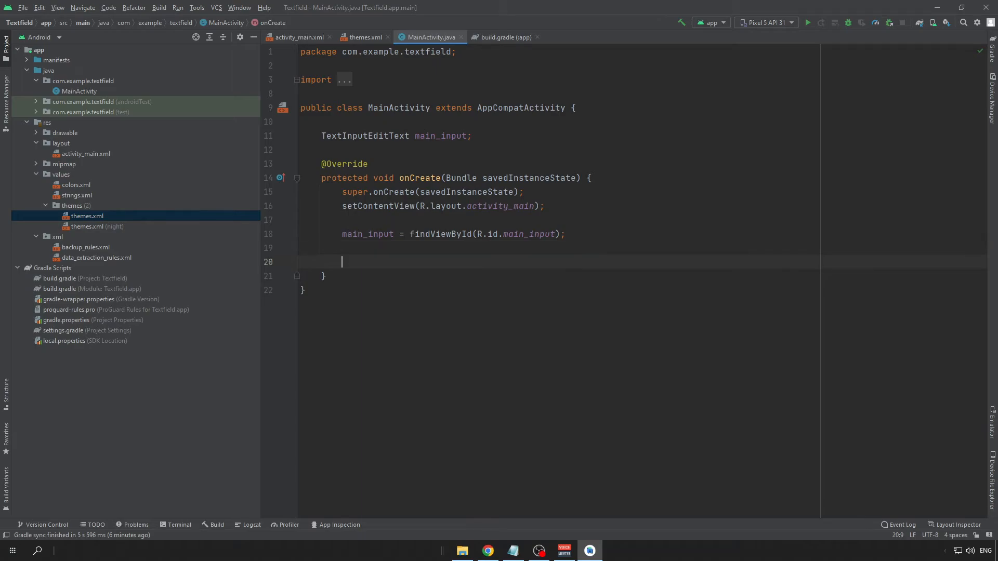
type("main.")
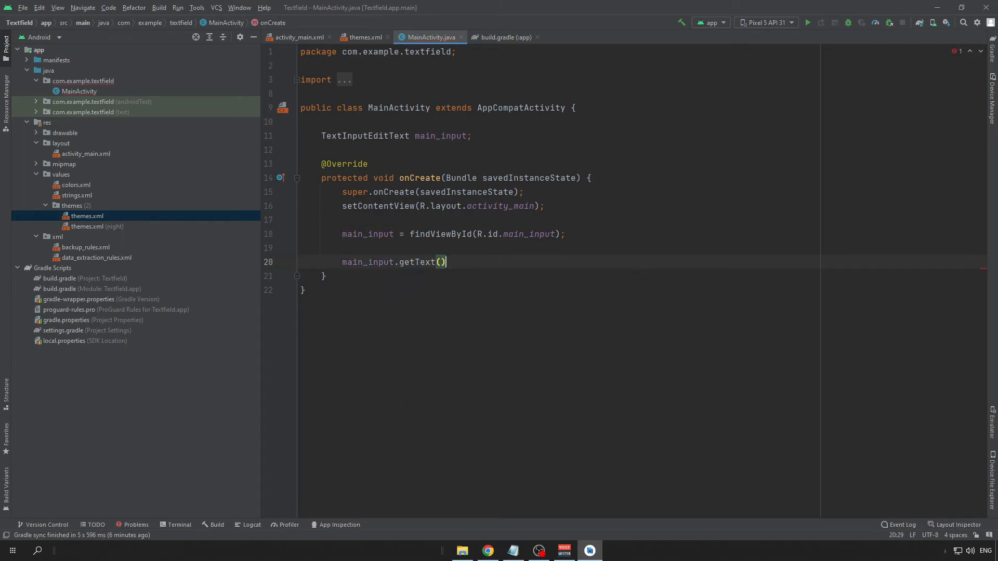
type(".toString()")
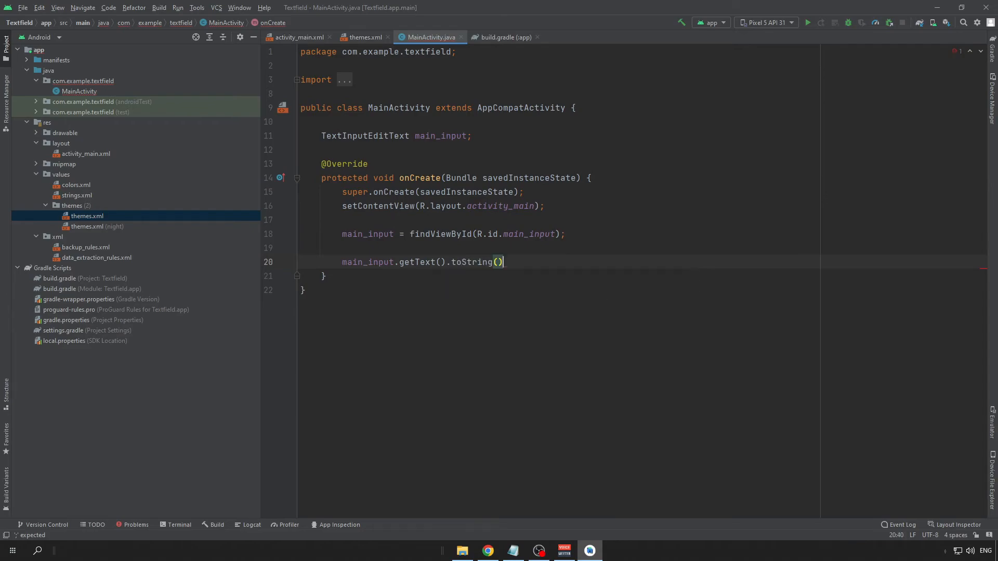
type(";")
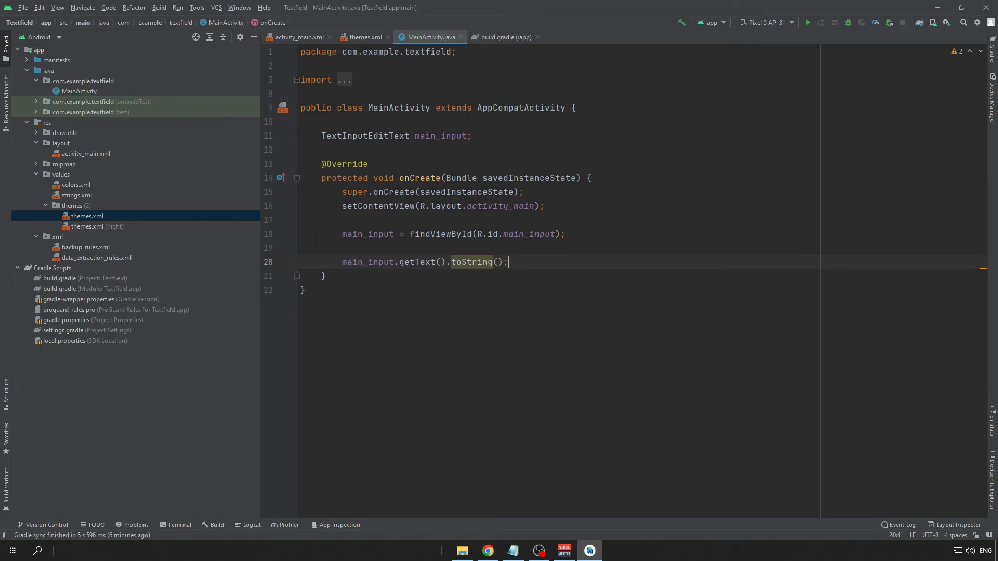
left_click(342, 262)
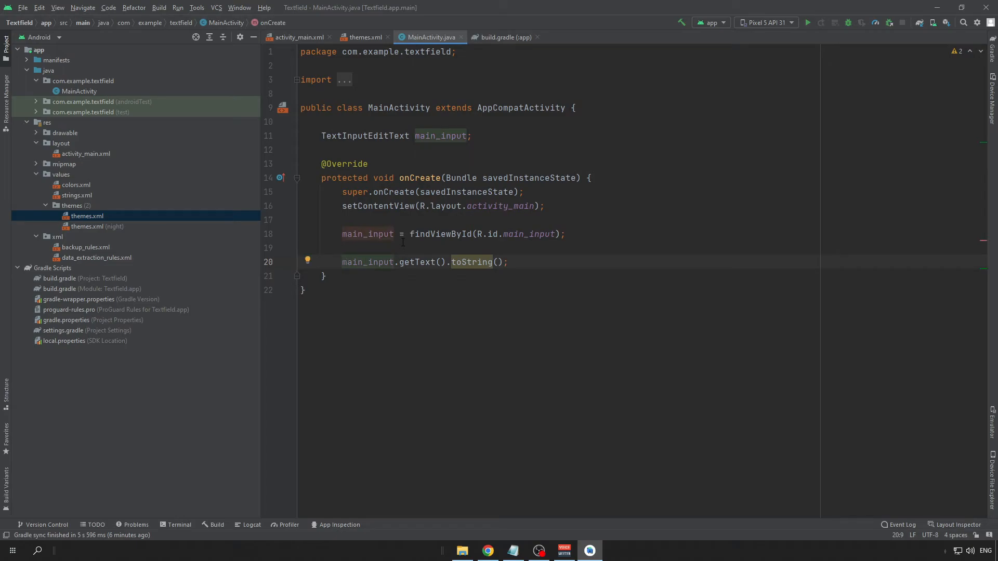
type("s")
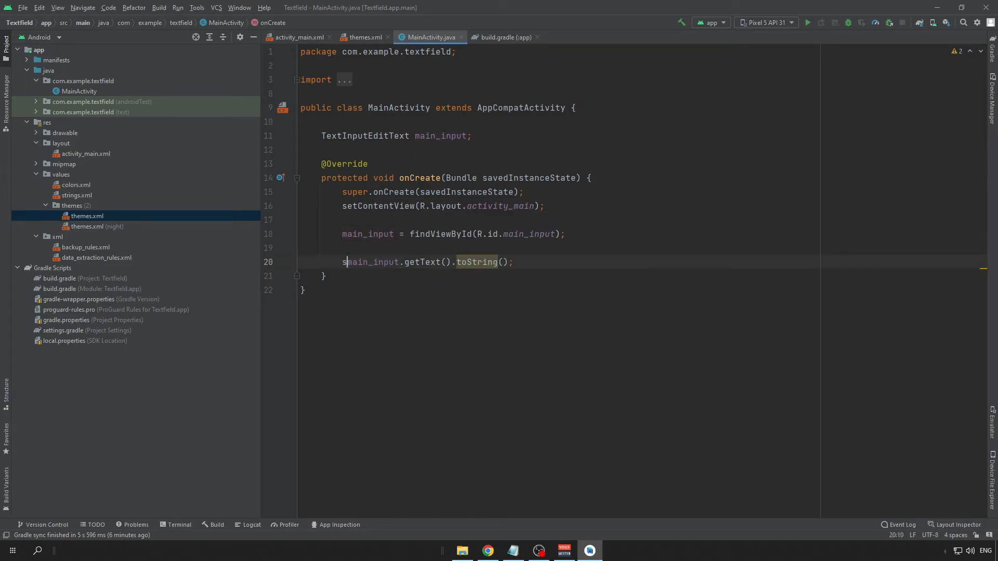
type("tring val =")
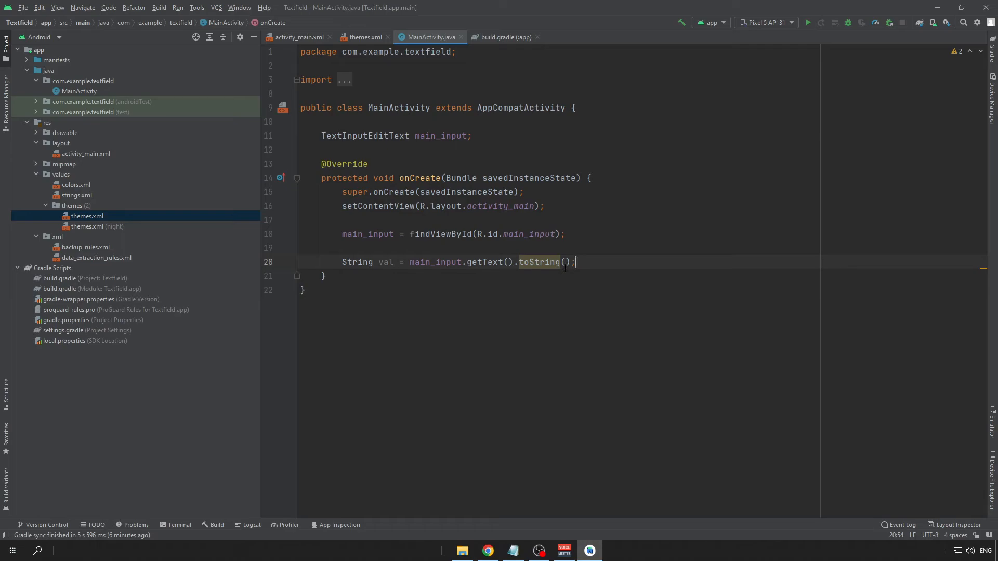
mouse_move(809, 71)
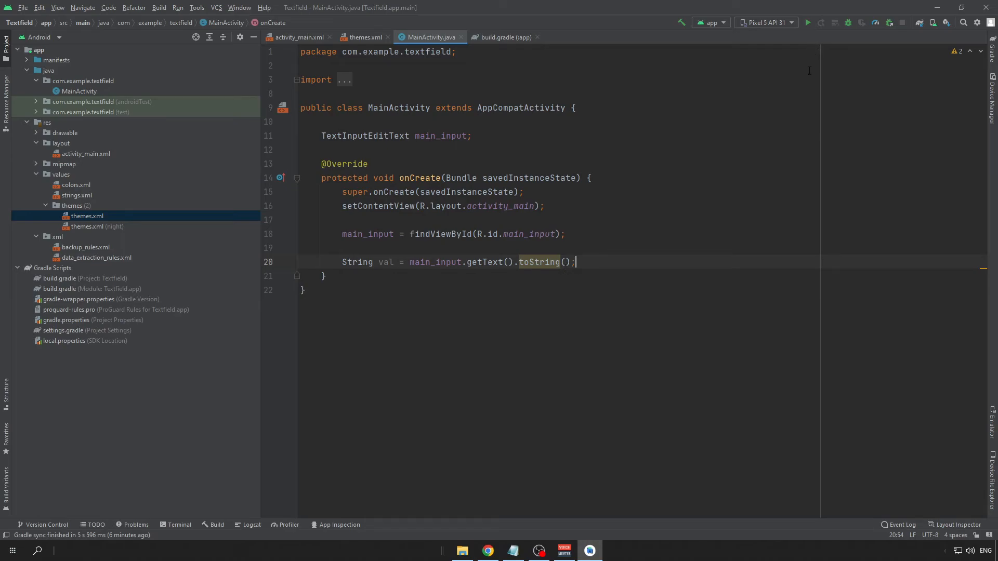